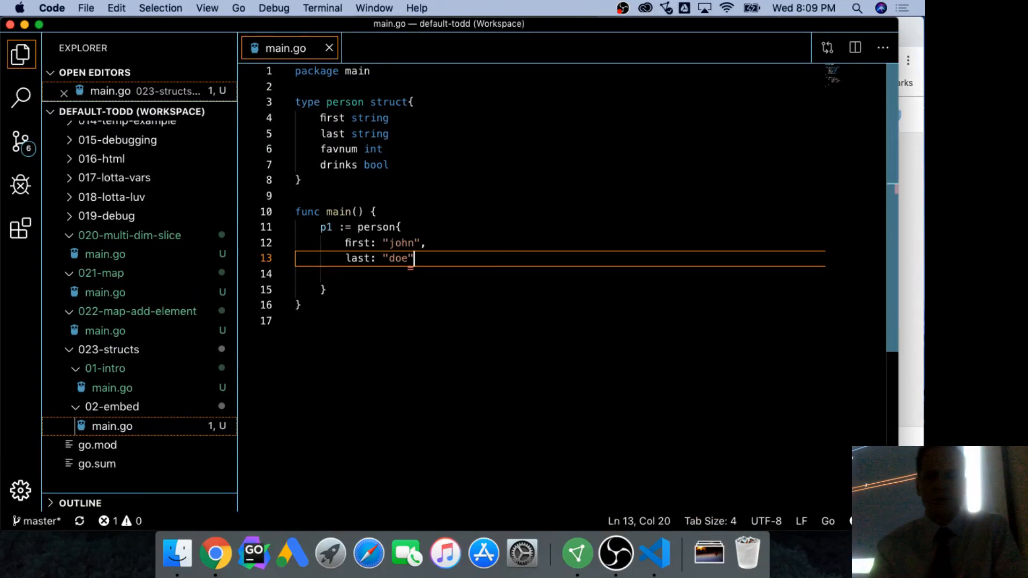
Step: Add the favnum: 12 and drinks: false fields to the p1 person literal
text(,)
key(Enter)
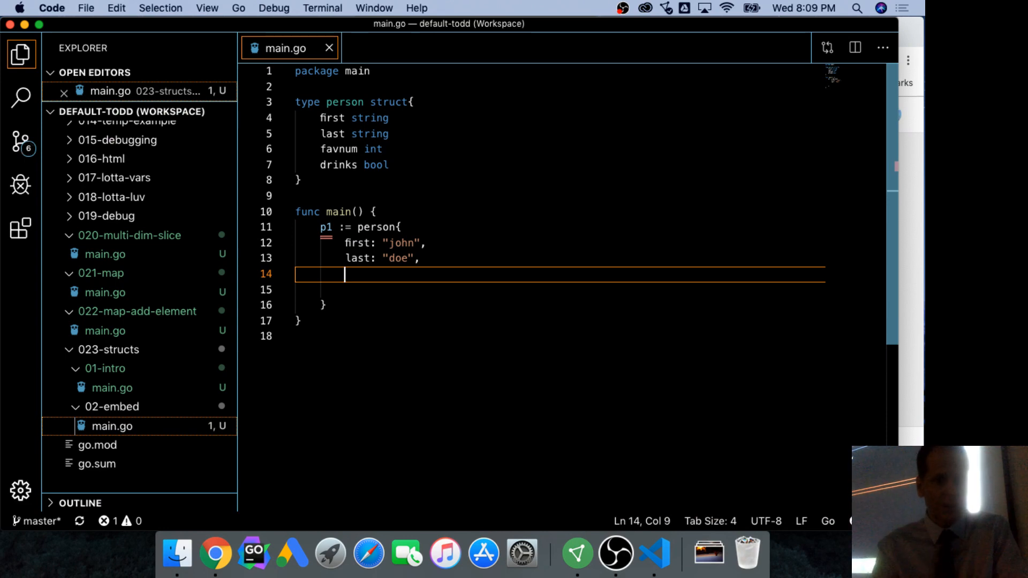
text(favnum)
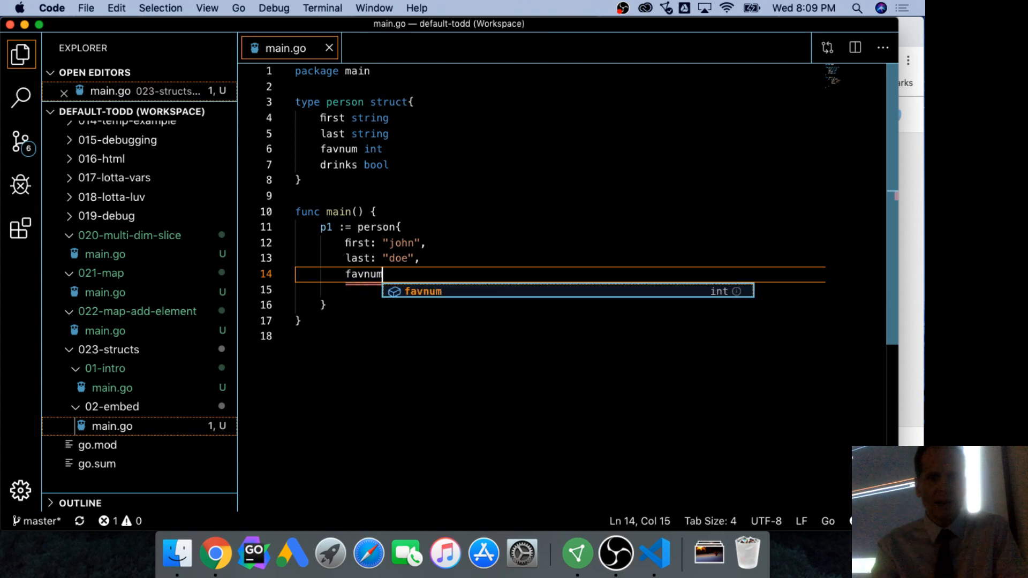
text(: 12,)
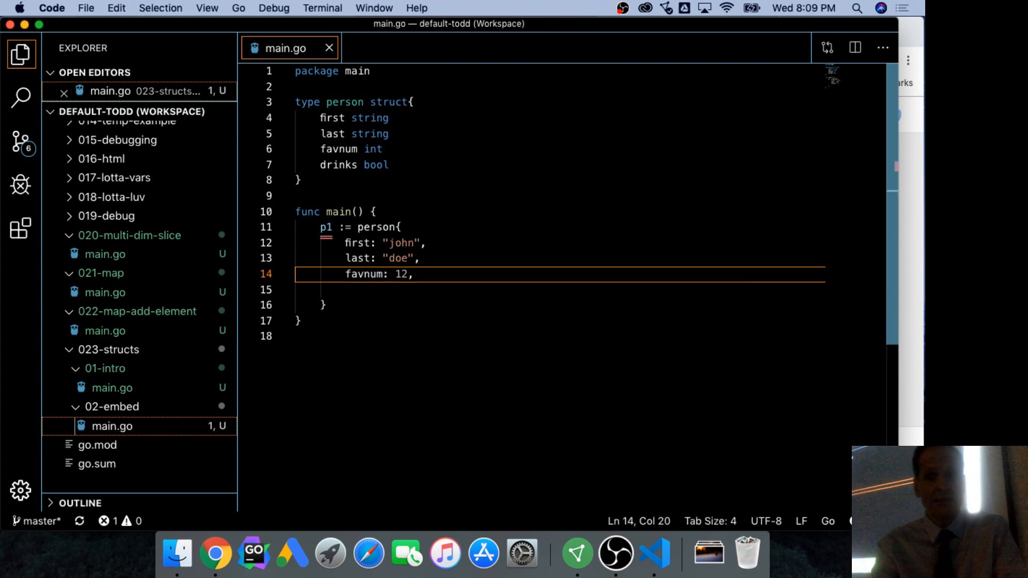
text(drink)
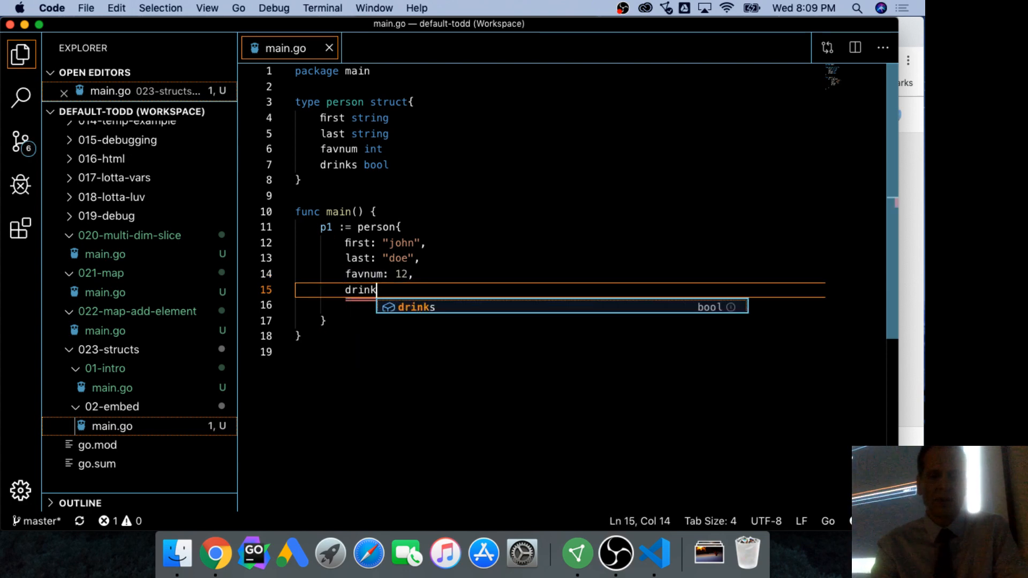
text(s: false,)
text(fm)
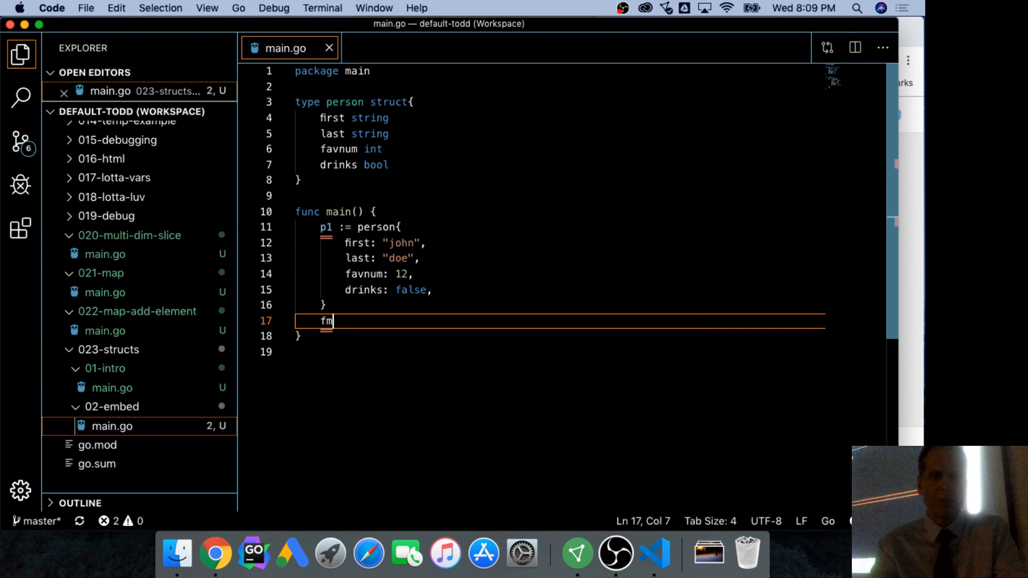
Step: Print p1 with fmt.Println(p1)
text(t.Print)
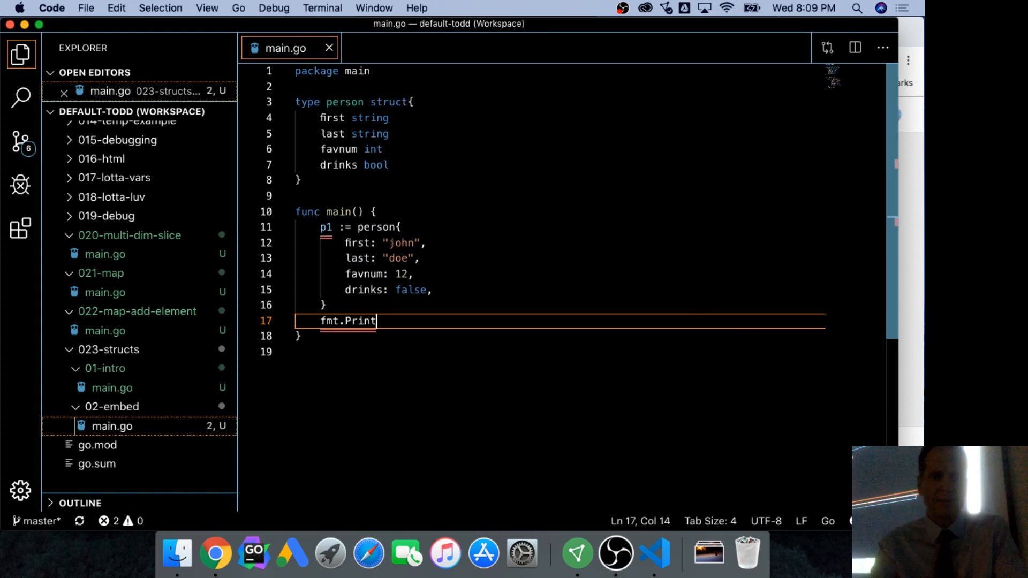
text(ln())
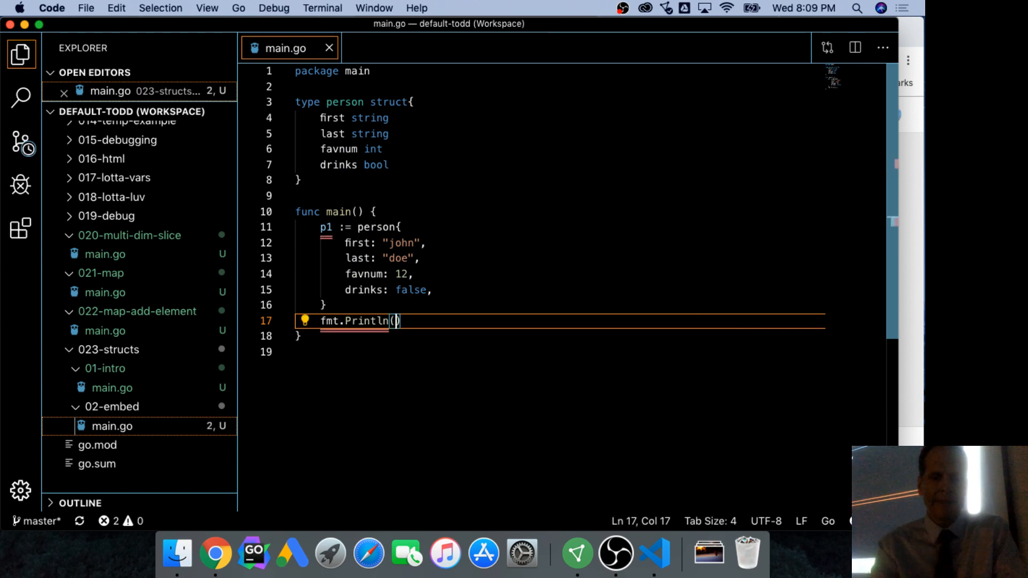
text(p1)
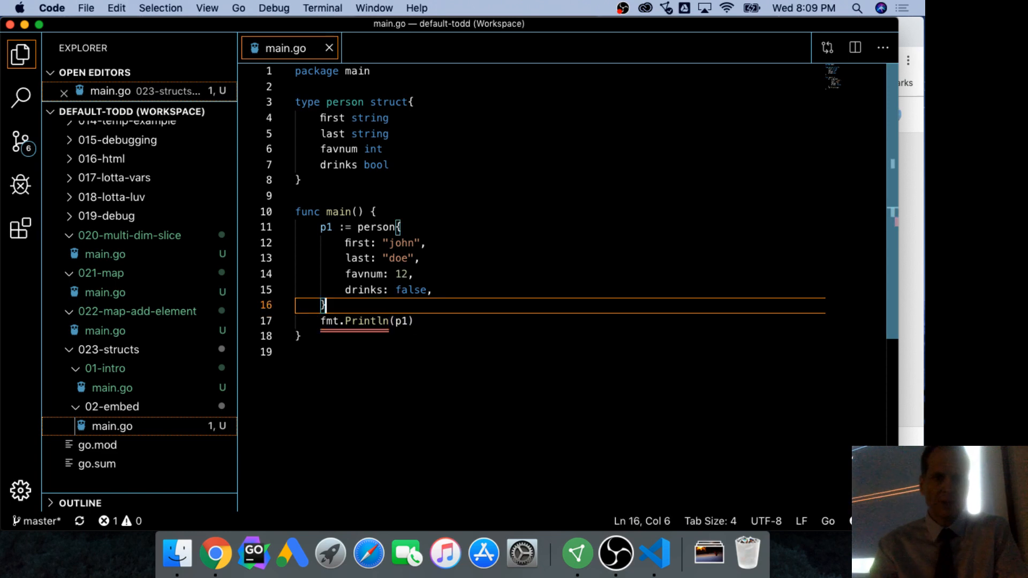
Step: Run main.go from ../02-embed, add the fmt import, and confirm {john doe 12 false}
click(522, 314)
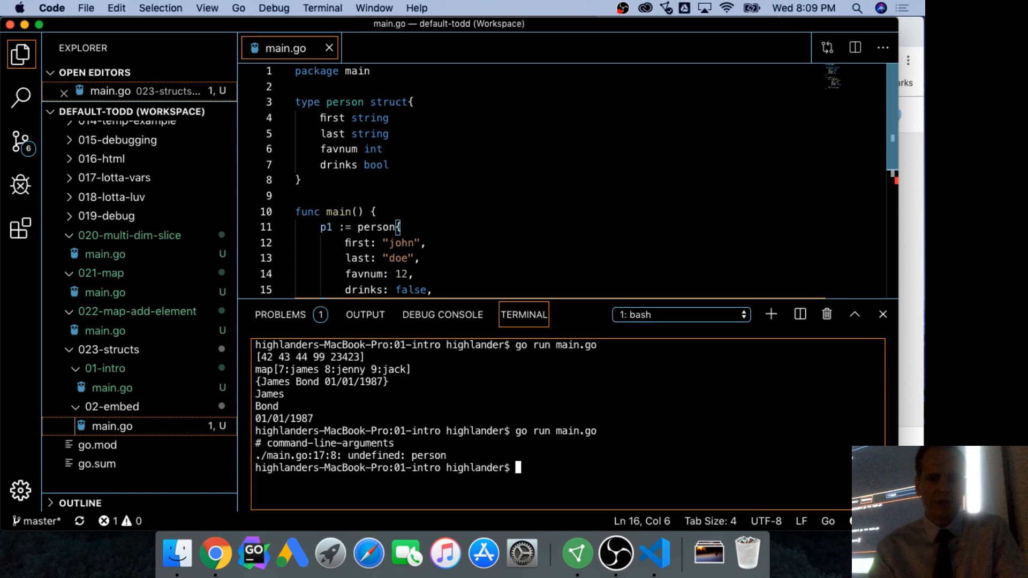
text(cd ../02-embed/)
text(go run)
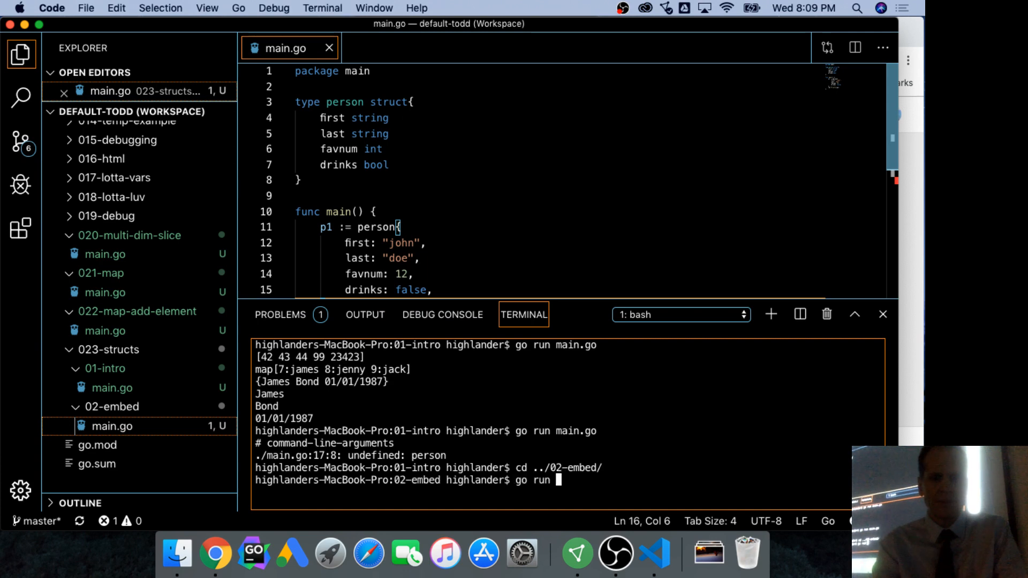
key(Return)
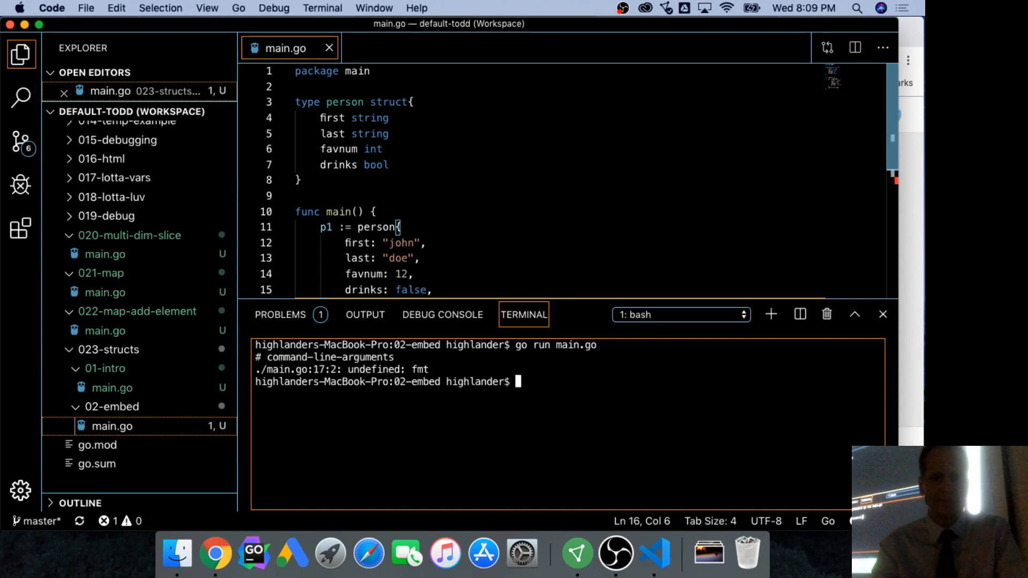
click(517, 212)
text(go run main.go)
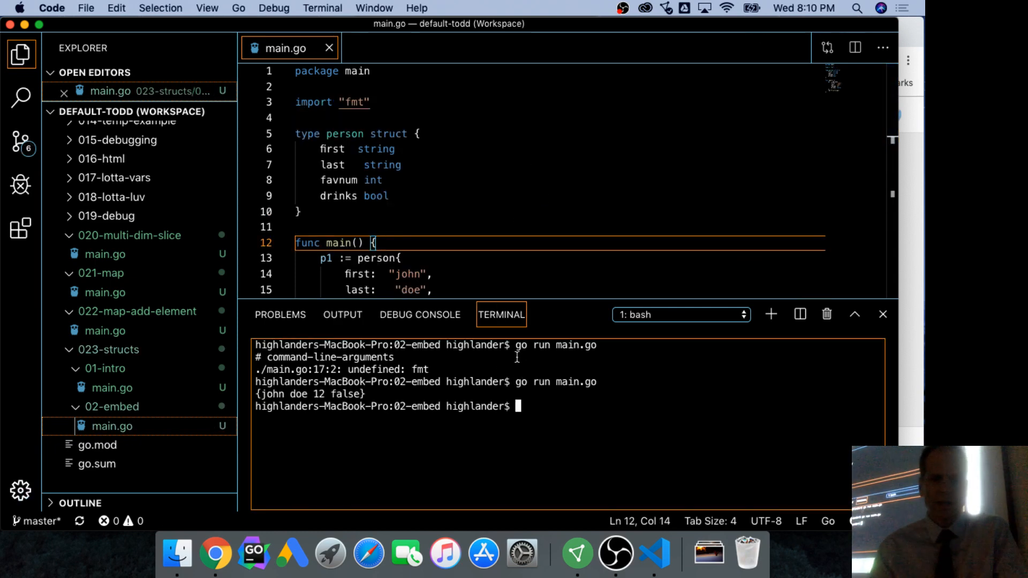
click(882, 314)
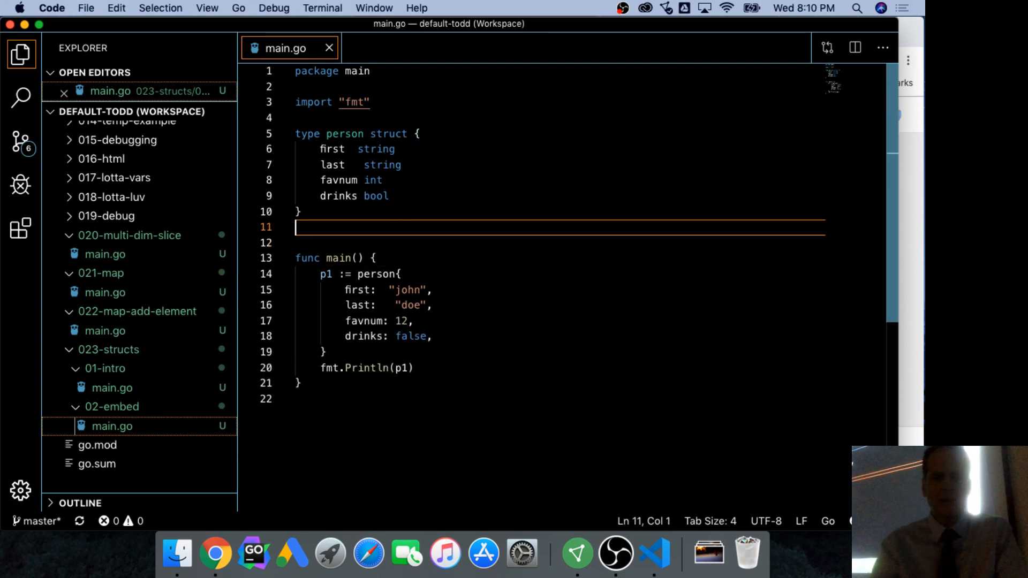
Step: Type 'type secretAgent struct' with person as its embedded field, leaving the body open
text(t)
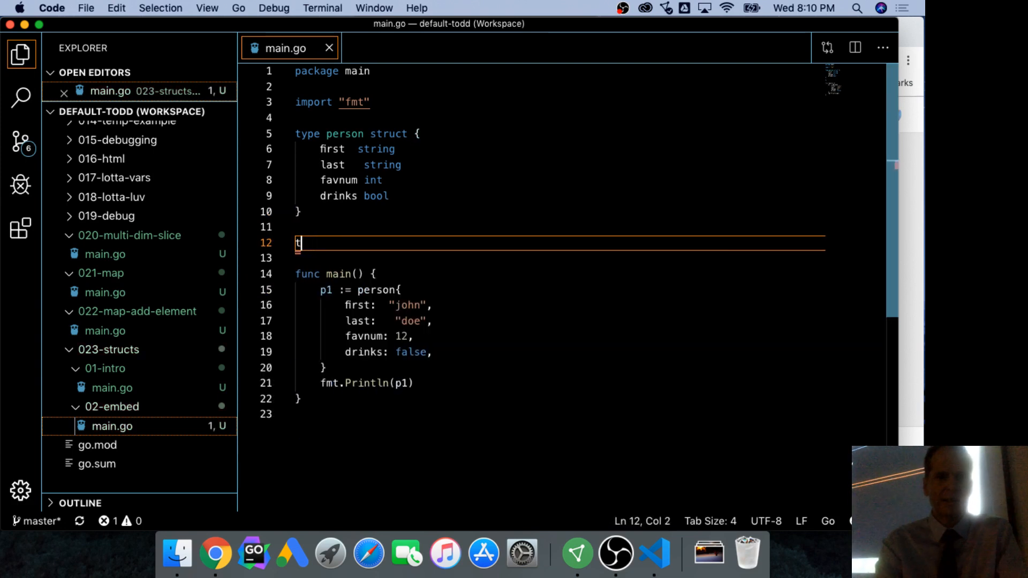
text(ype secre)
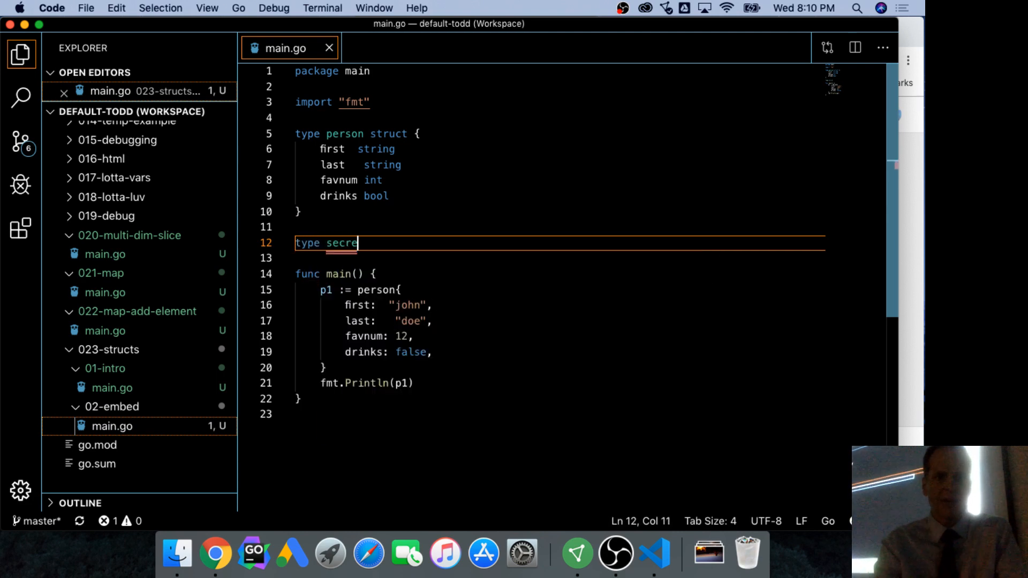
text(tAgent struct {)
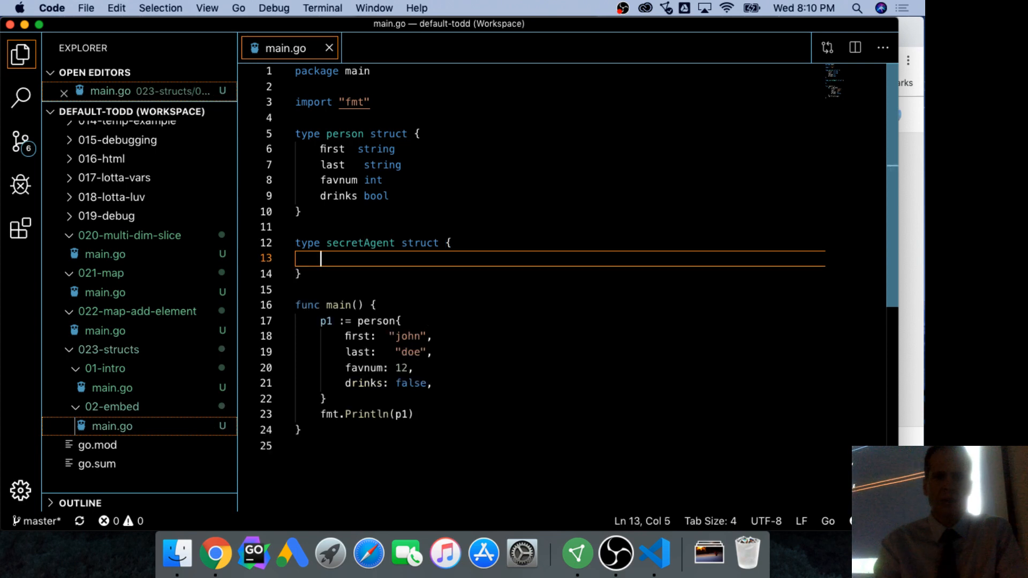
text(person)
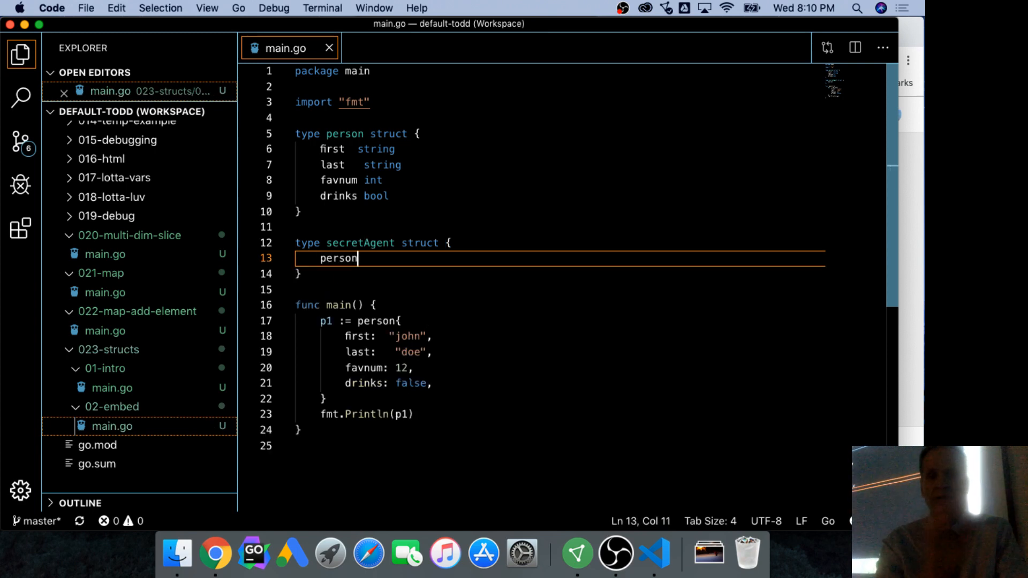
key(enter)
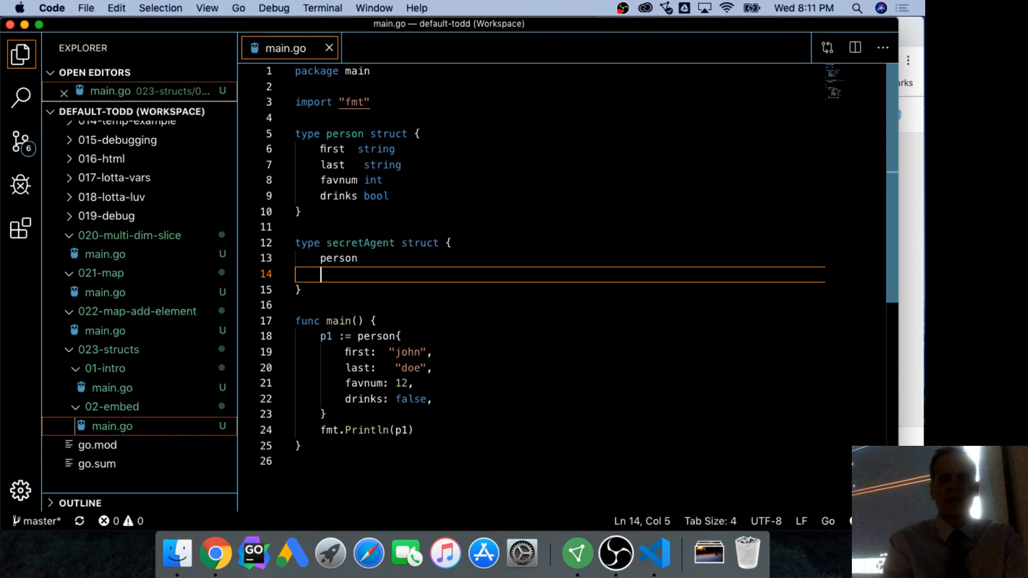
Step: Add the ltk bool field to secretAgent and open a blank line after fmt.Println(p1)
key(Backspace)
text(ltk)
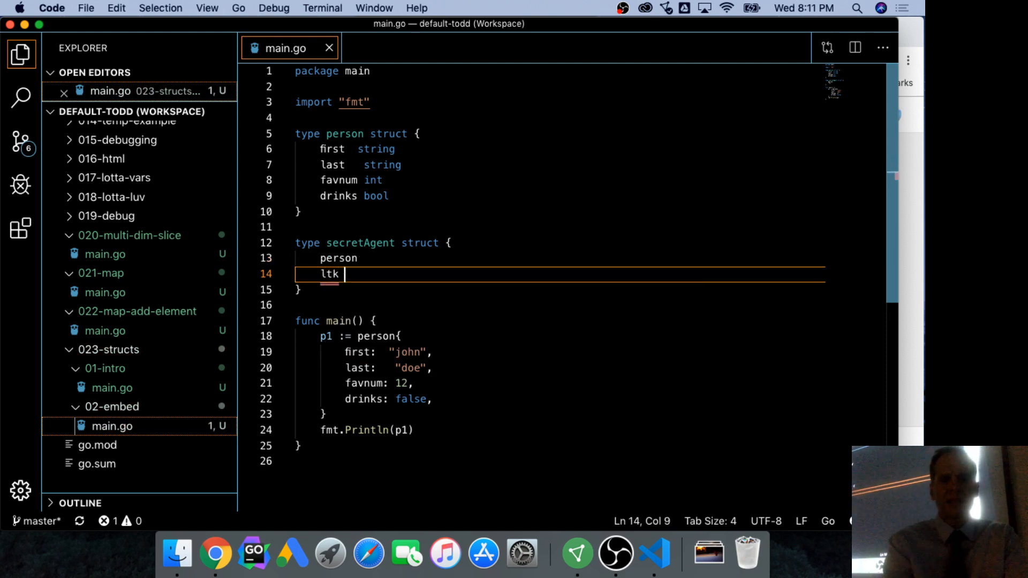
text(bool)
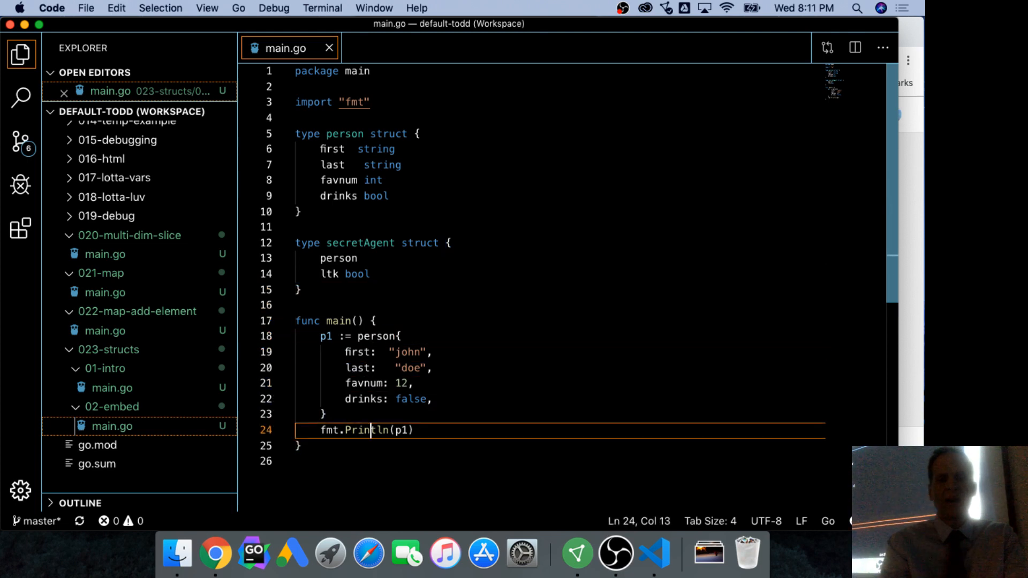
key(enter)
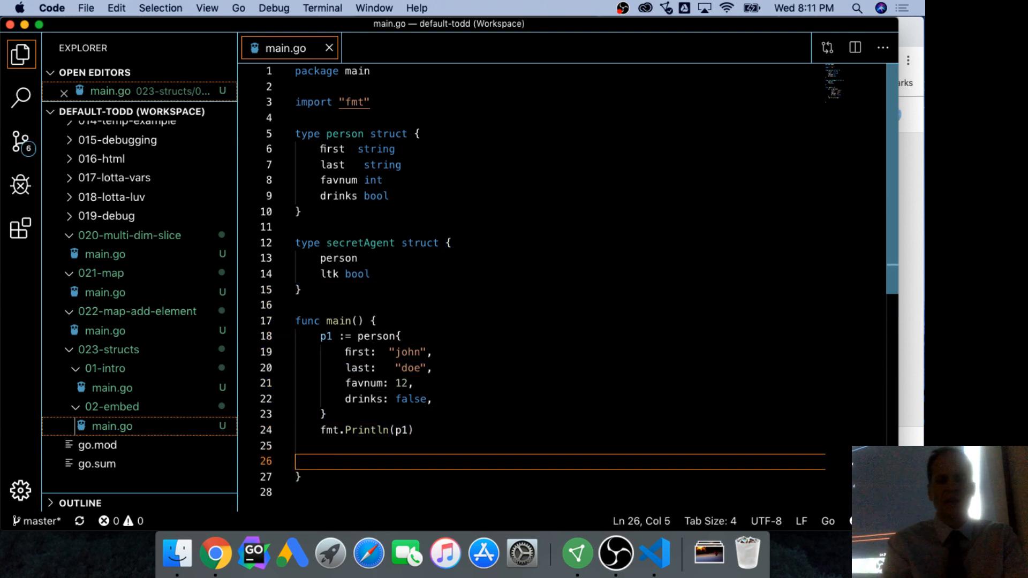
Step: Start sa1 := secretAgent{ with an empty person{} block and ltk: true
text(p)
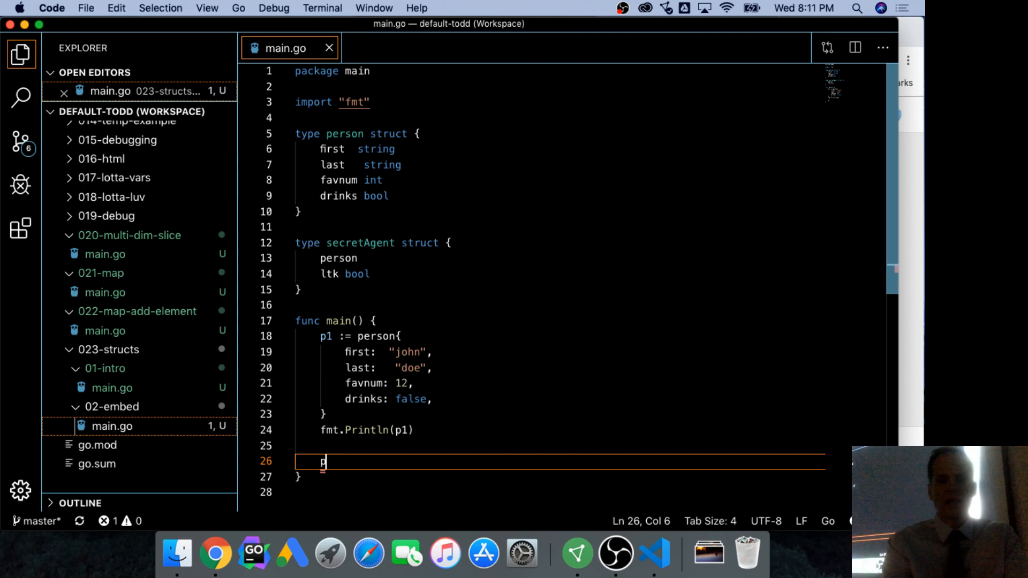
text(sa)
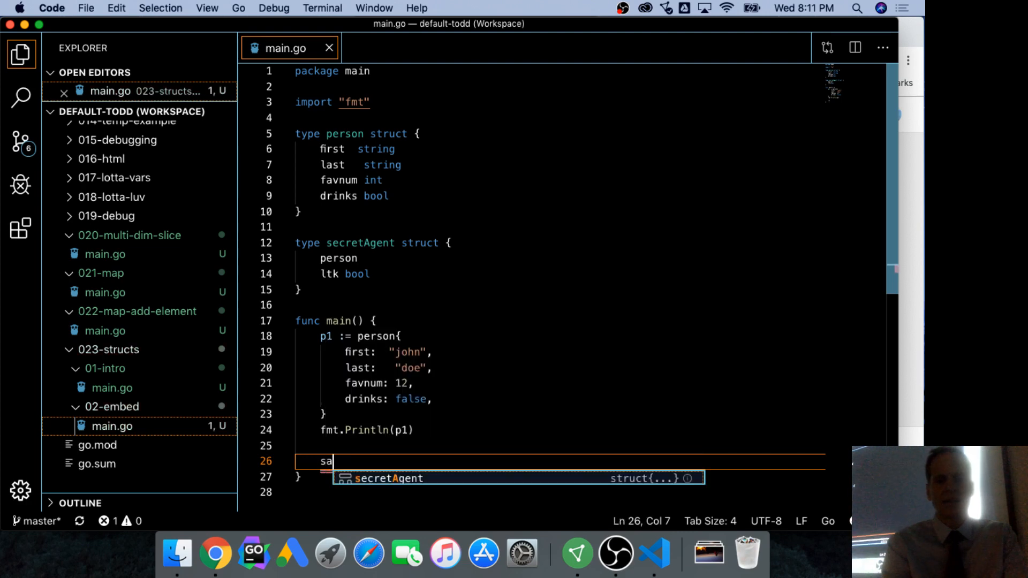
text(1 :=)
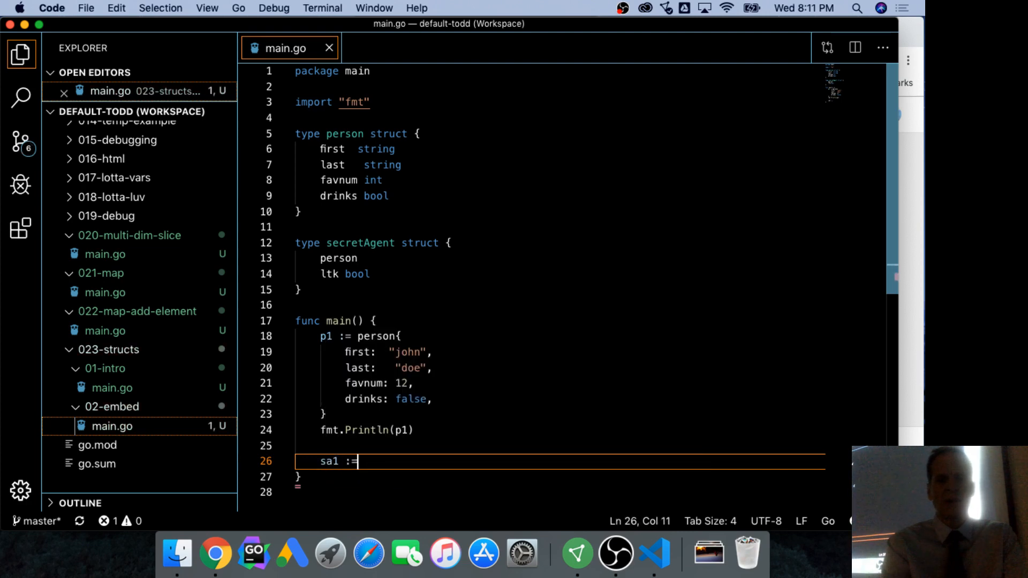
text(secretAgent{)
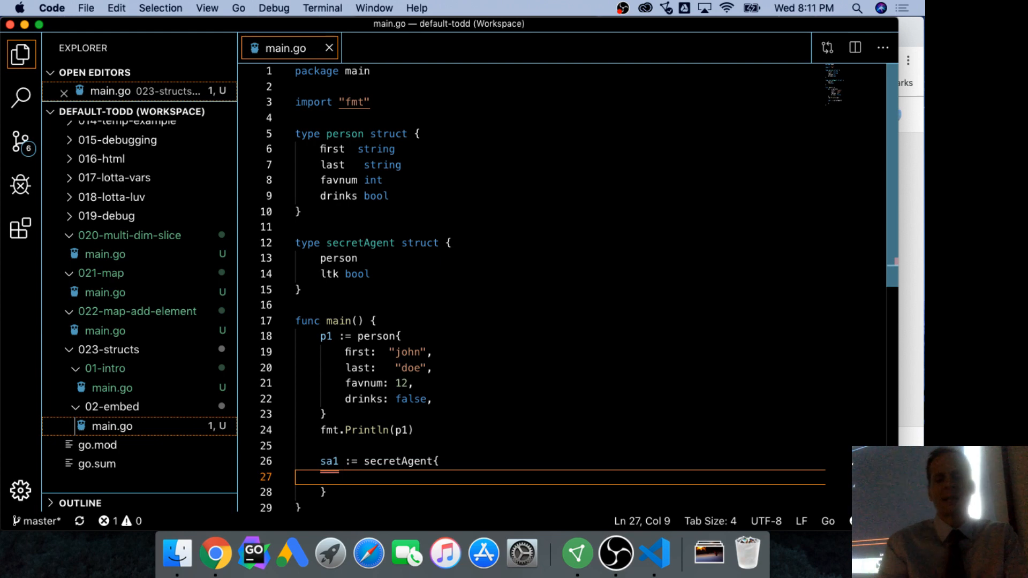
scroll(down, 3)
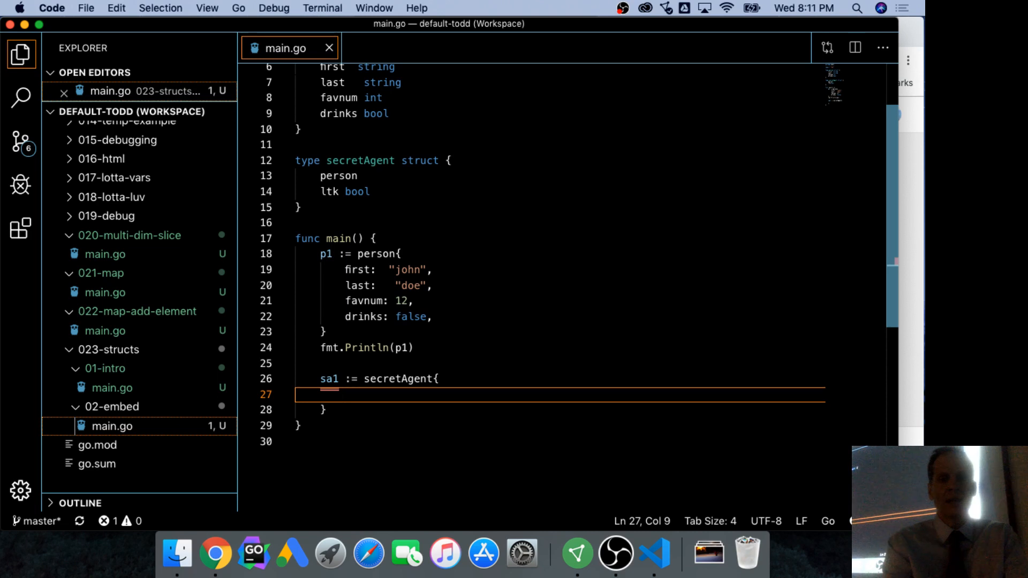
text(person:)
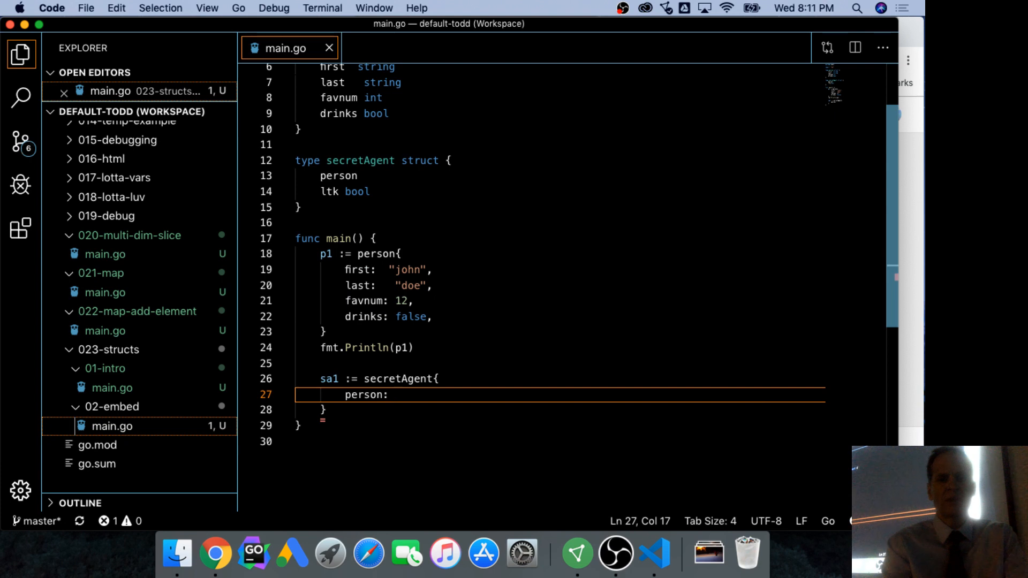
key(Backspace)
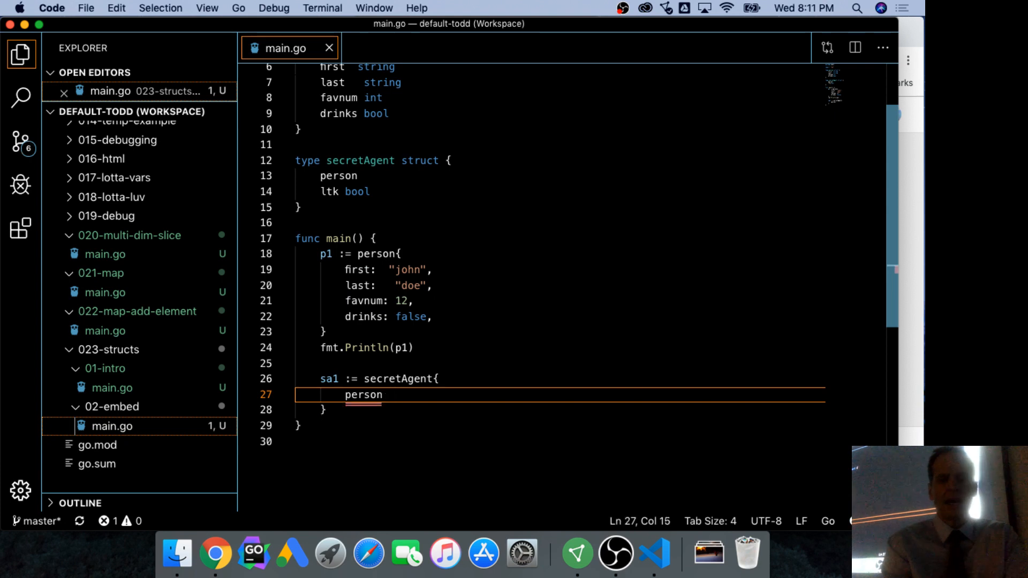
text({})
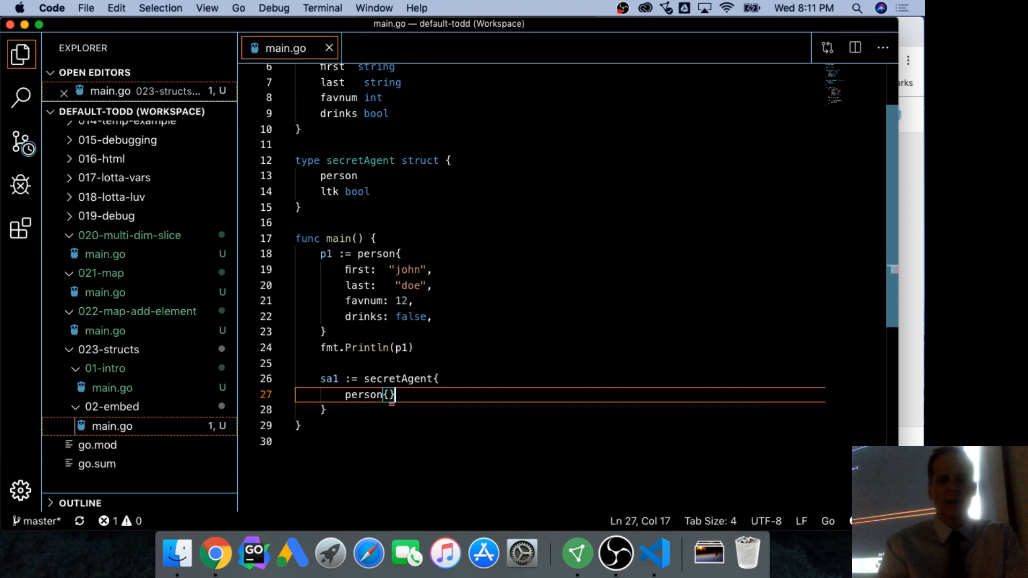
text(,)
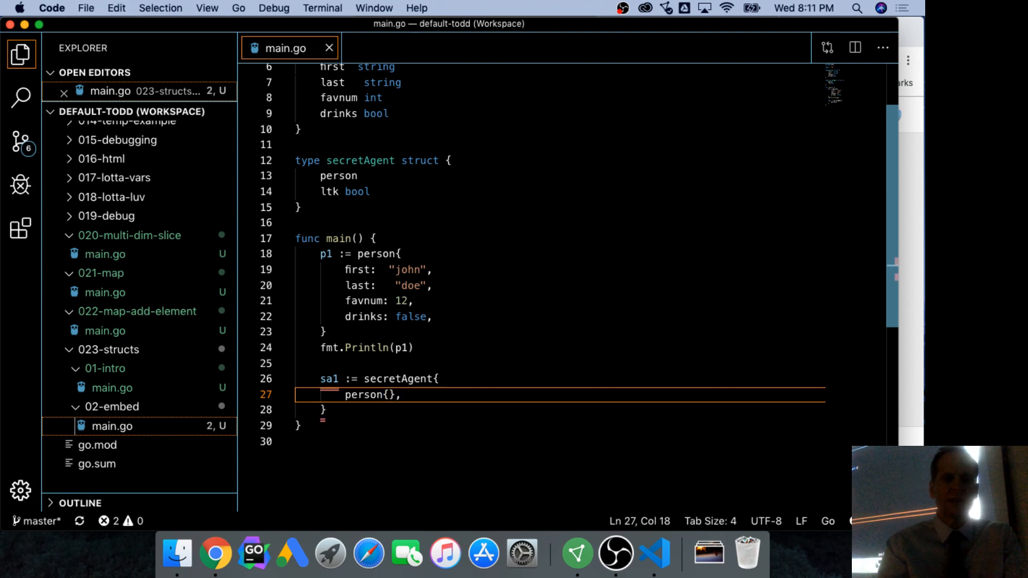
text(ltk)
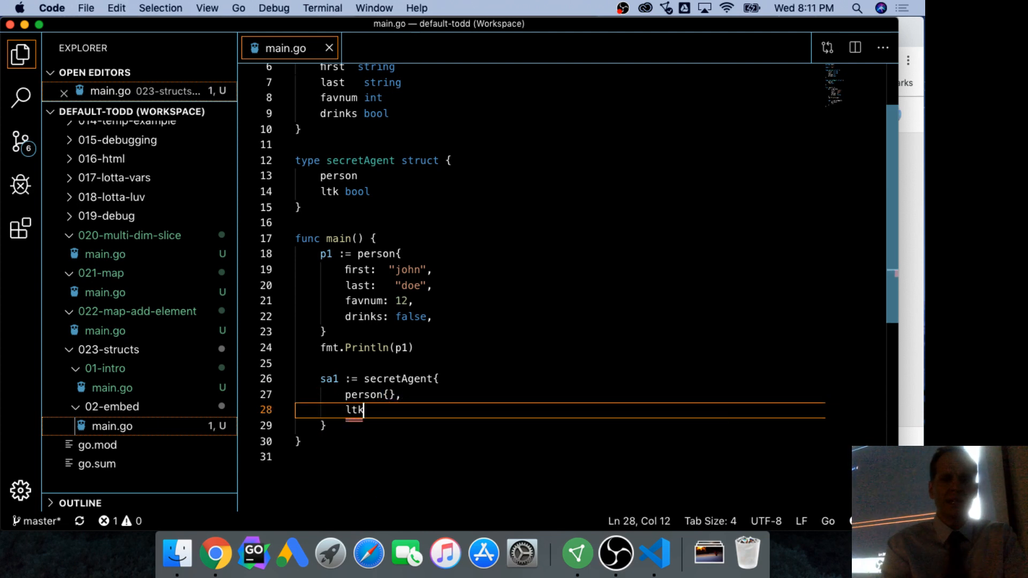
text(: true,)
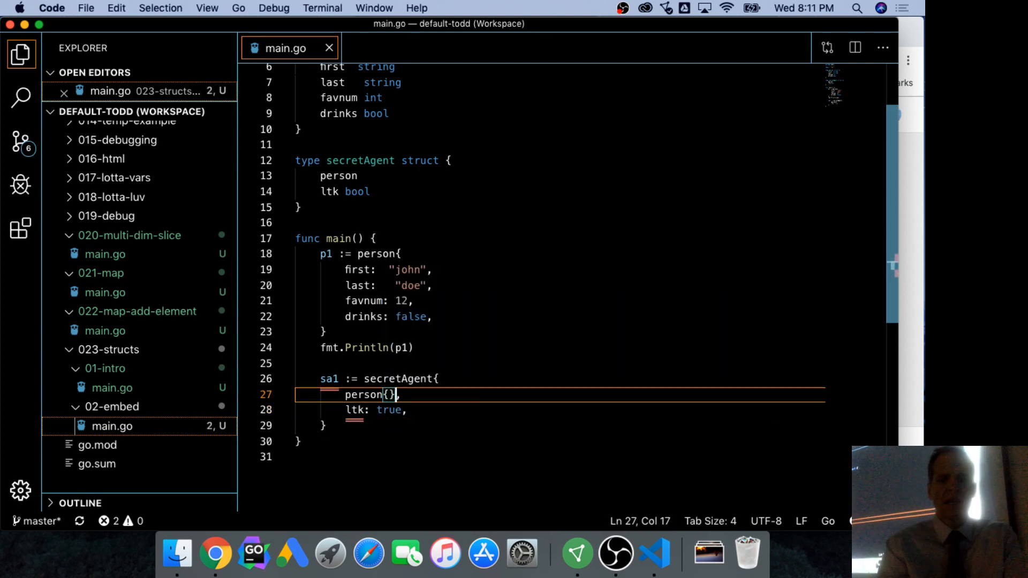
Step: Fill the person block with first James, last bond, favnum 7 and drinks true
key(Return)
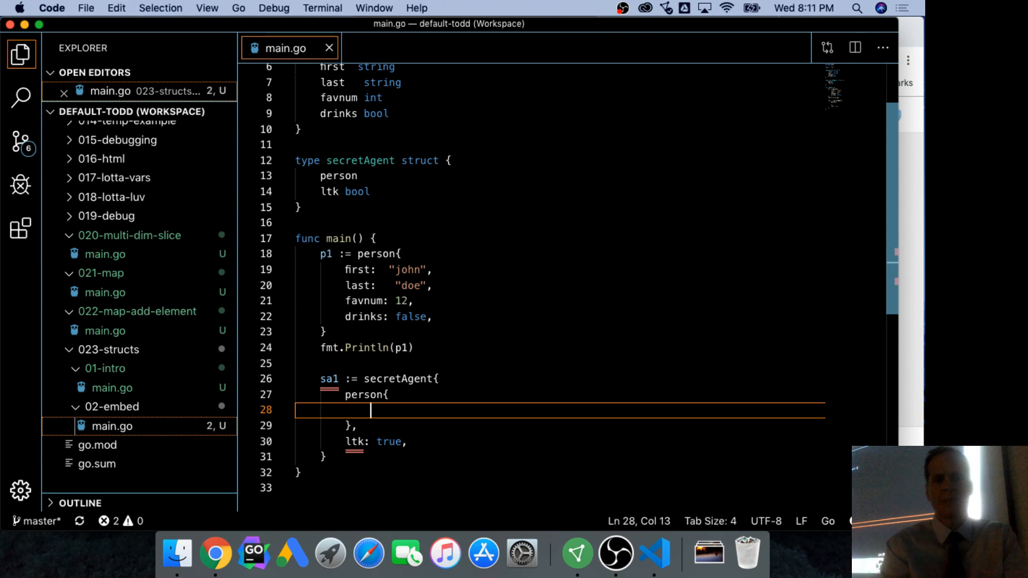
text(first: James)
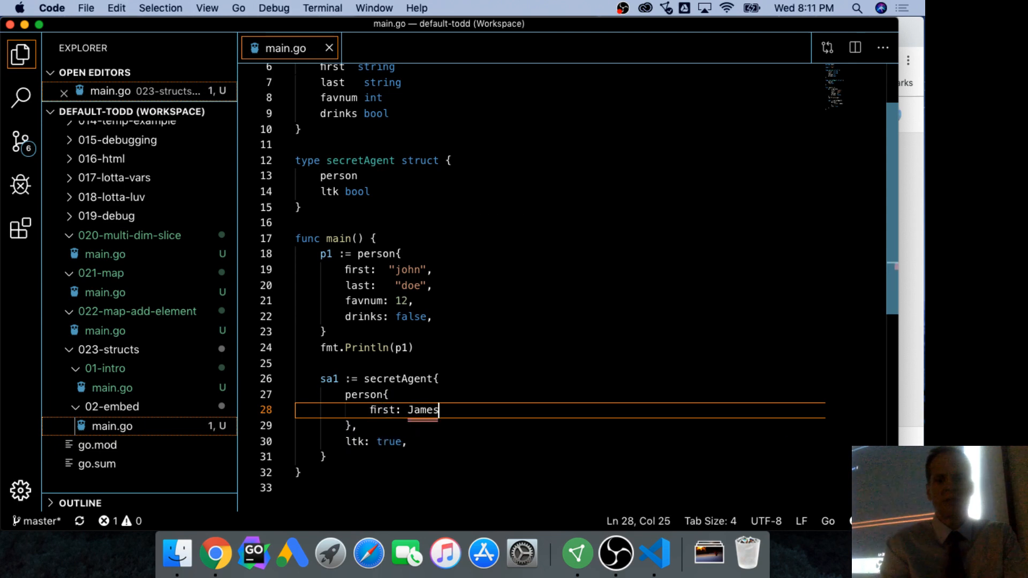
text(,)
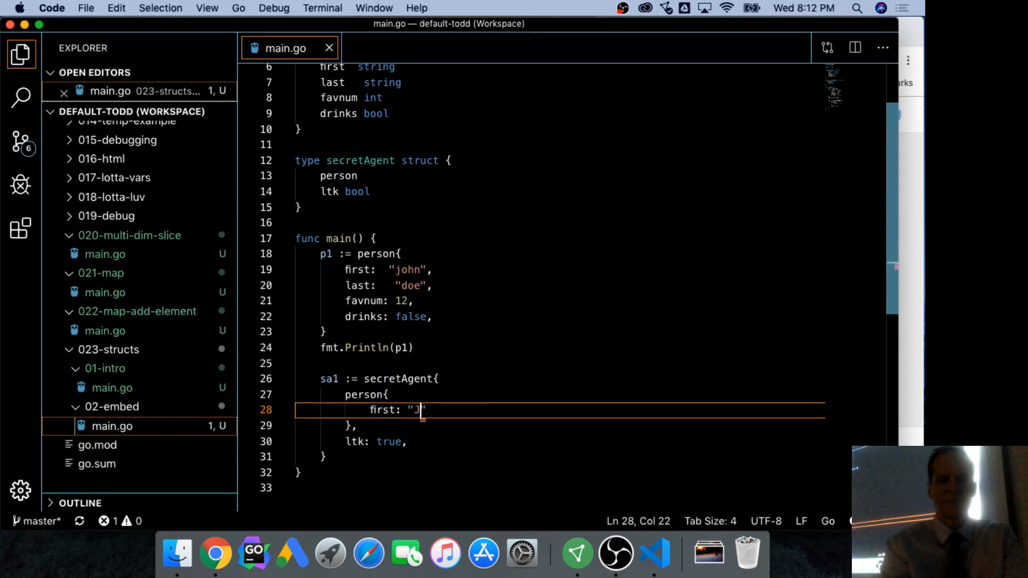
text(last: "bond)
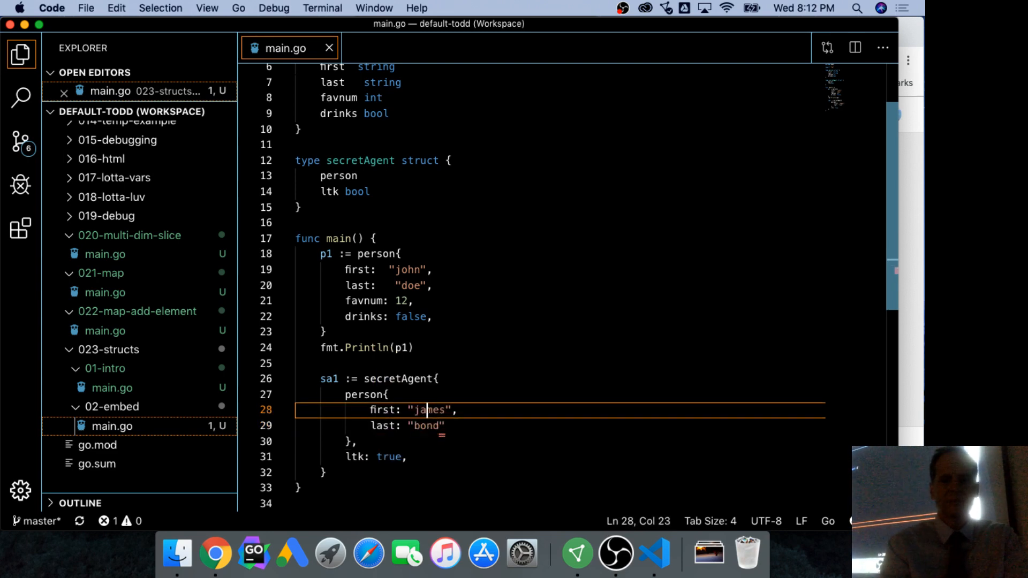
text(,)
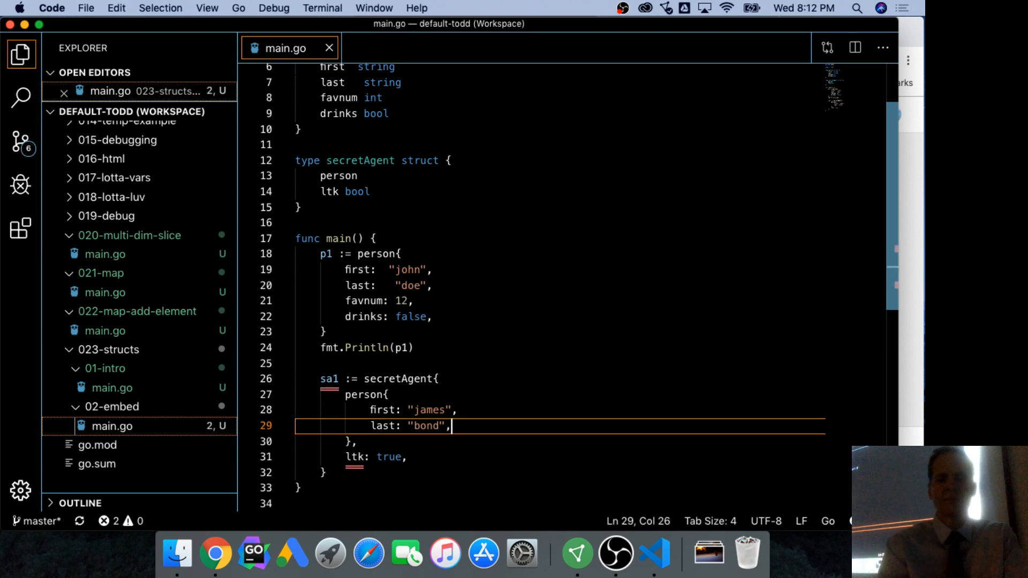
text(favnum:)
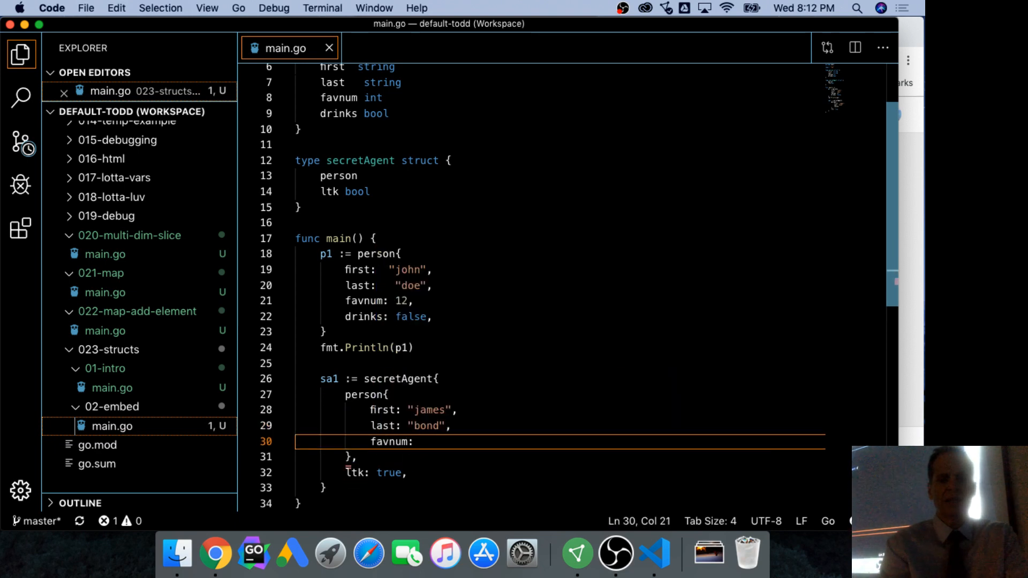
text(7,)
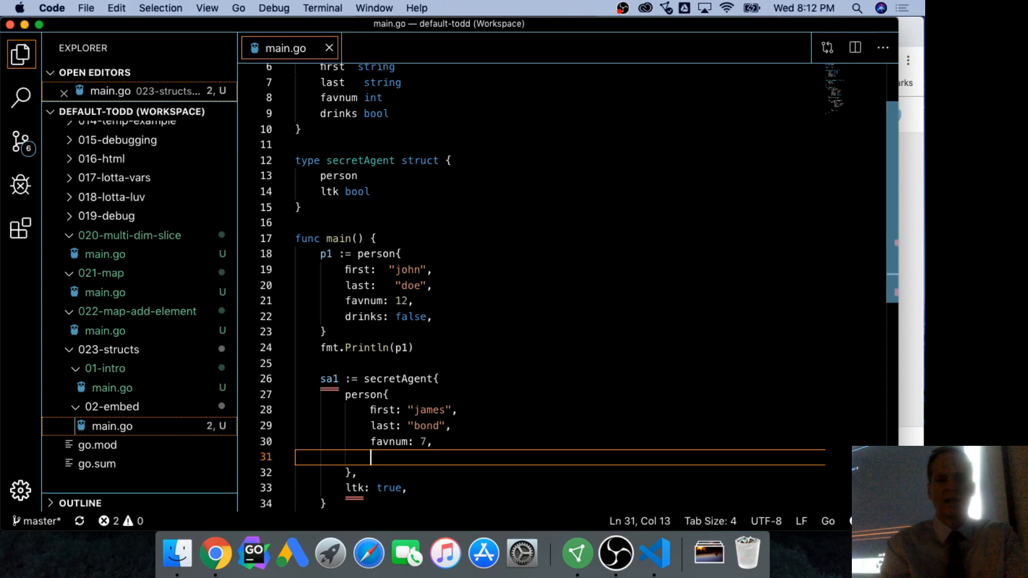
text(drinks: true,)
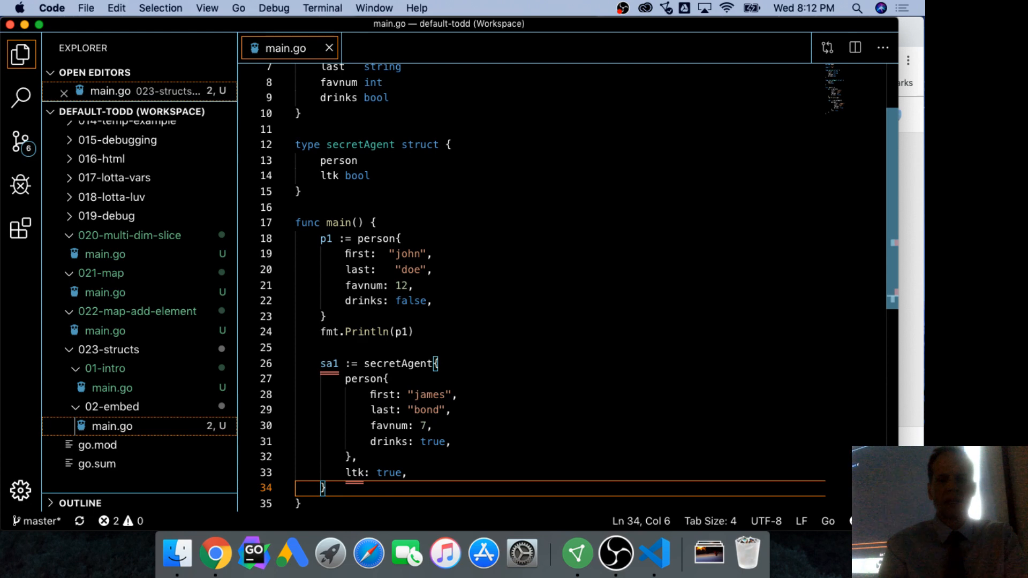
click(406, 473)
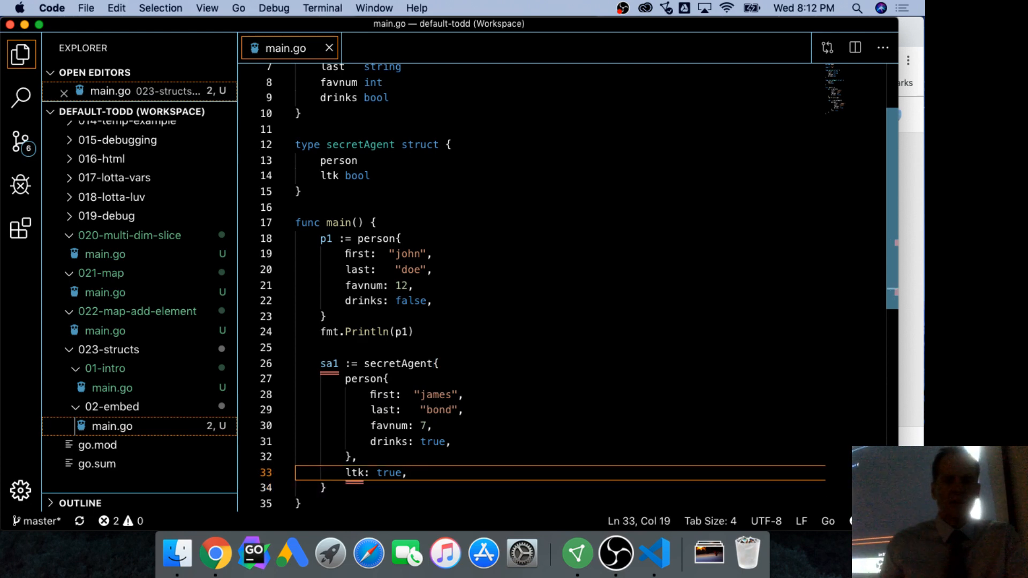
mouse_move(357, 473)
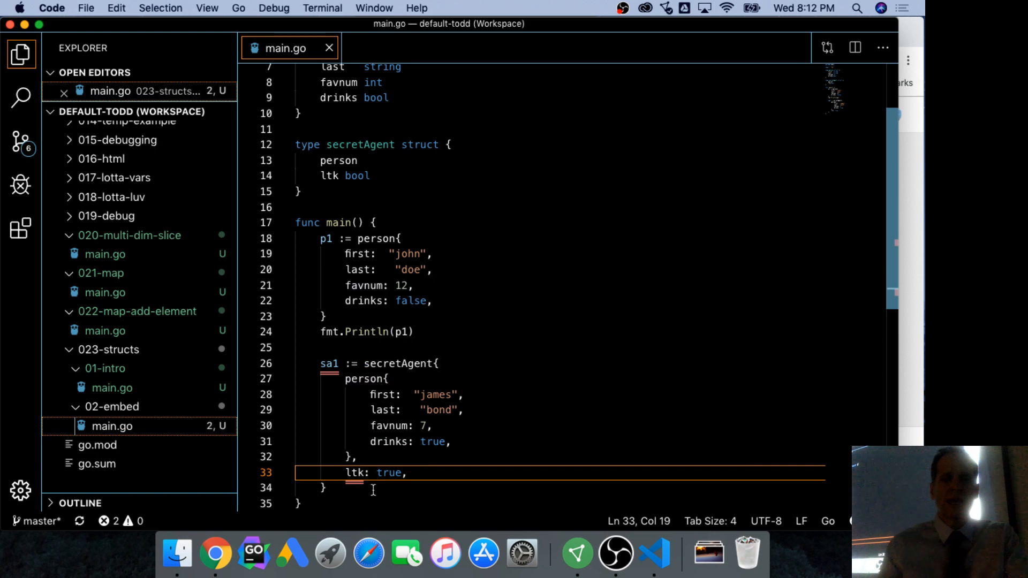
mouse_move(357, 473)
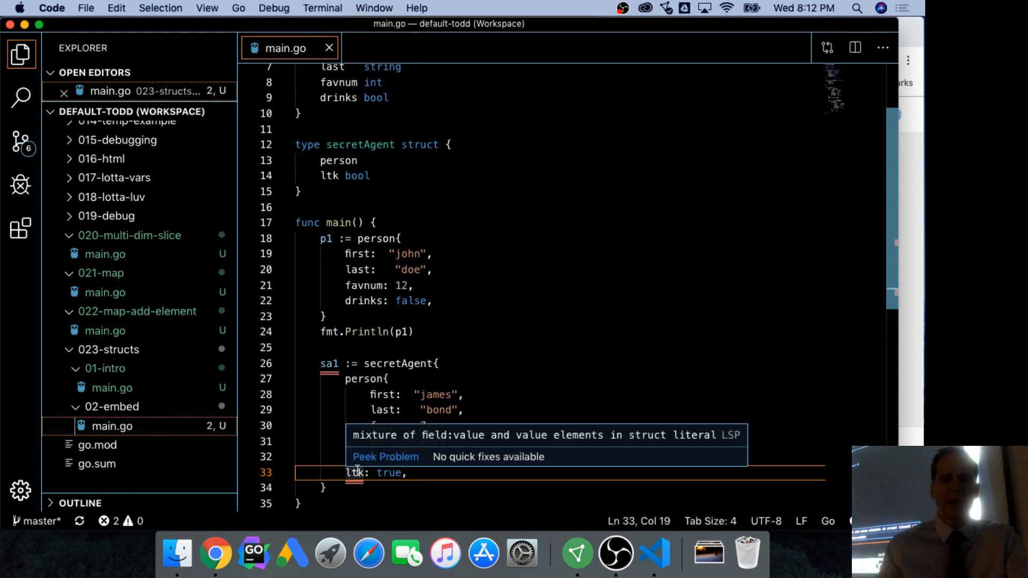
click(387, 378)
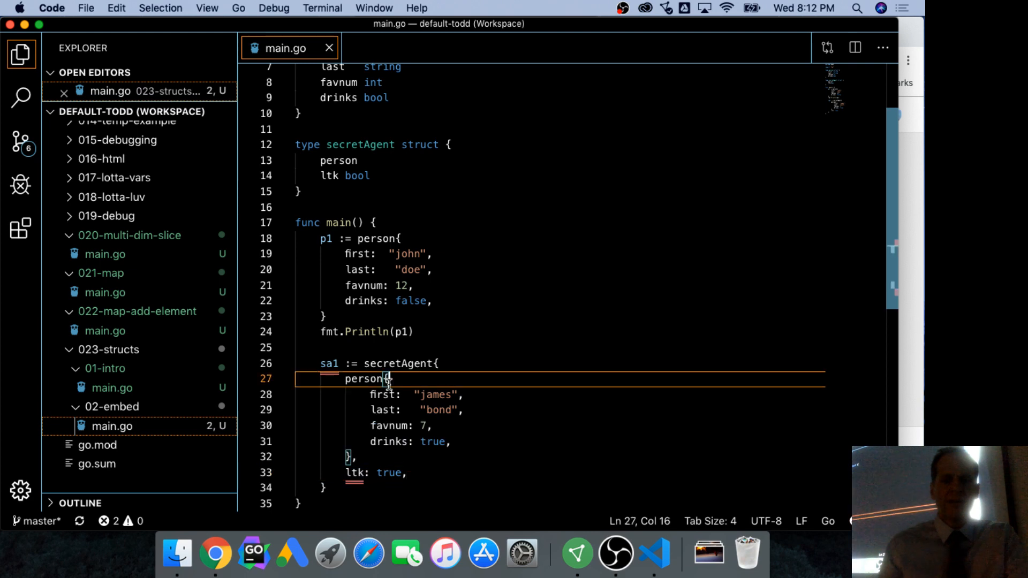
click(359, 456)
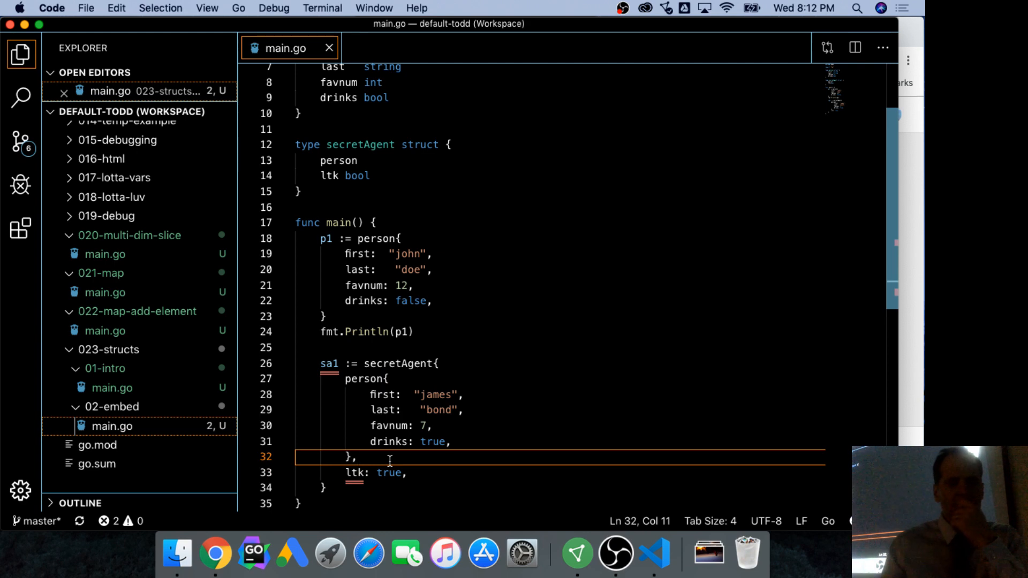
Step: Add fmt.Println(sa1) on a new line after the sa1 literal
text(f)
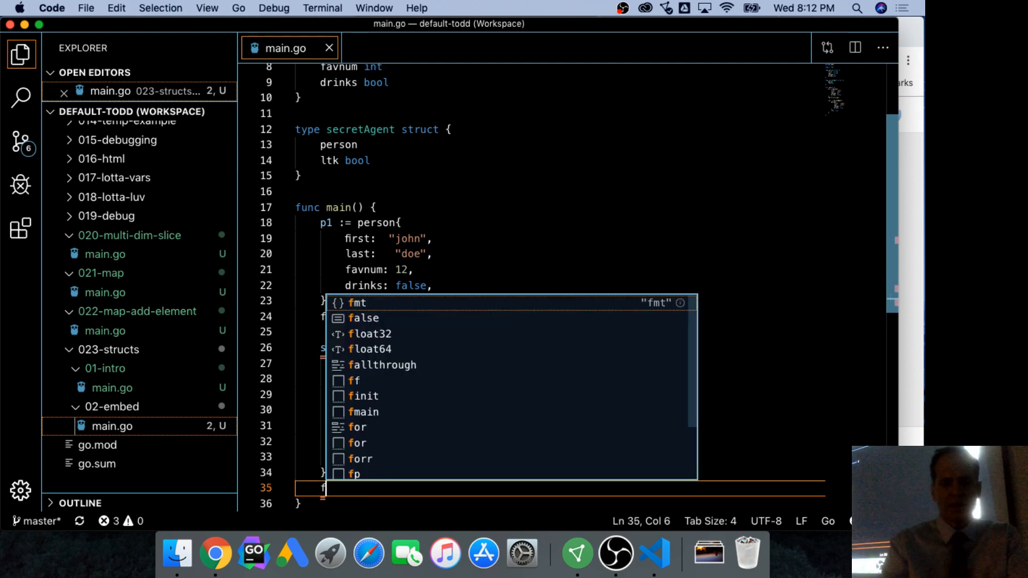
text(mt.Println)
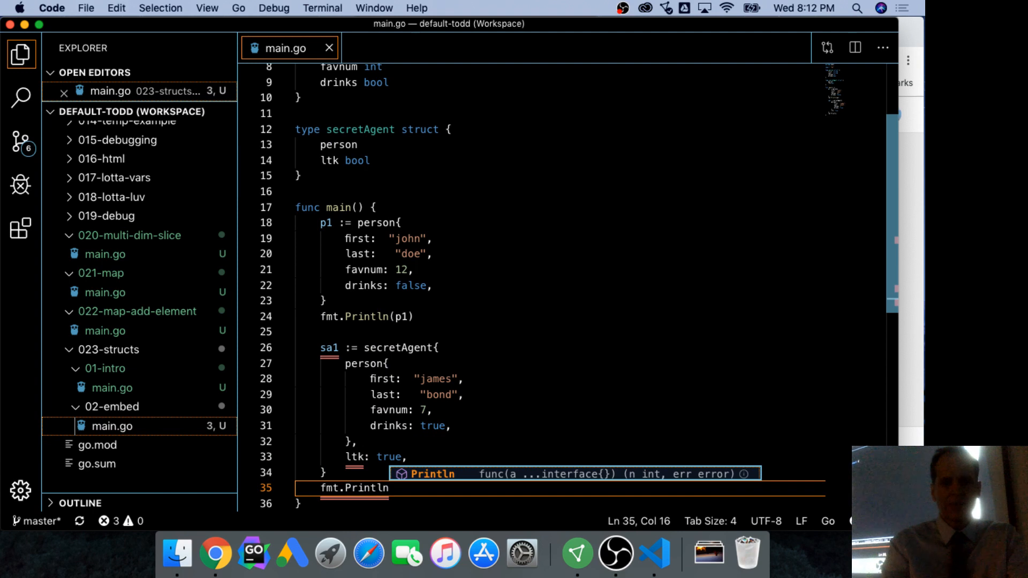
text((sa1))
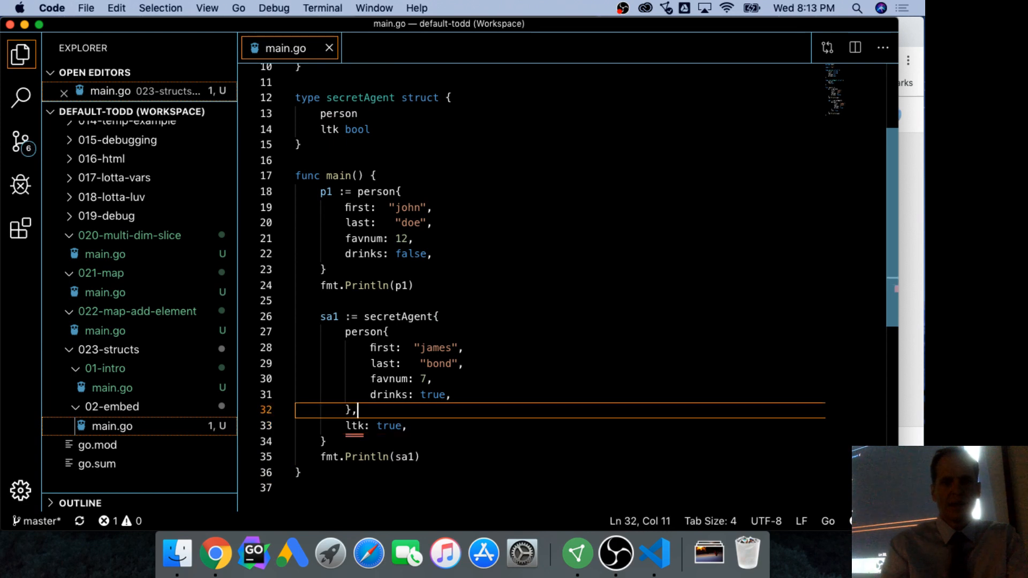
key(Backspace)
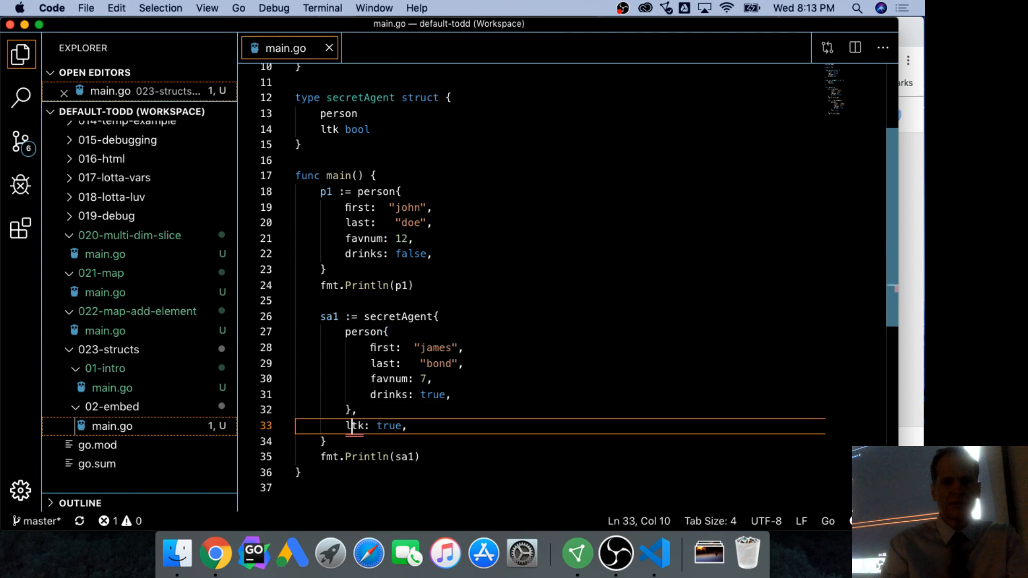
click(215, 552)
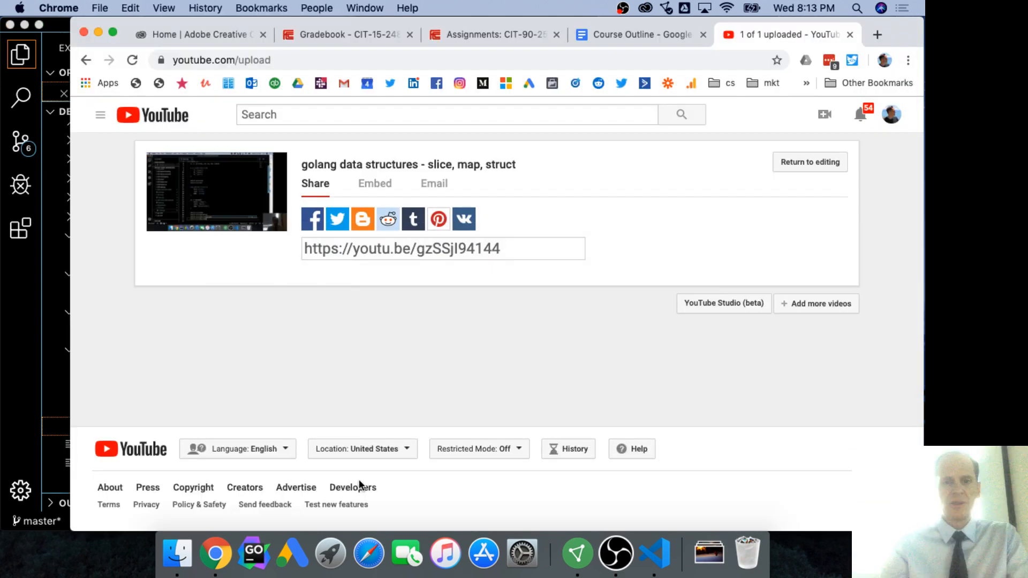
Step: View the Embedded structs example's main function in the Go Playground from the Course Outline
click(639, 34)
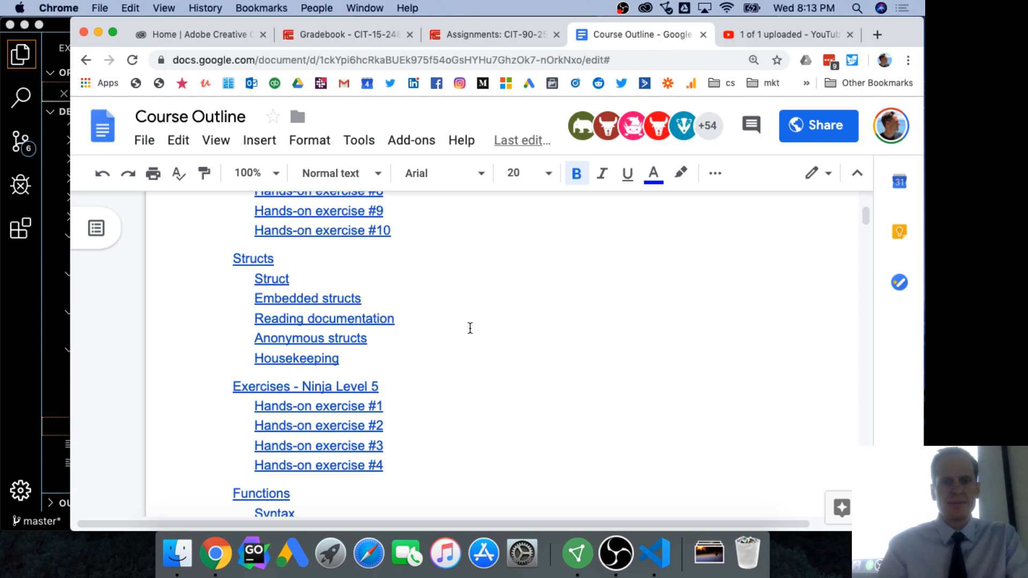
click(307, 294)
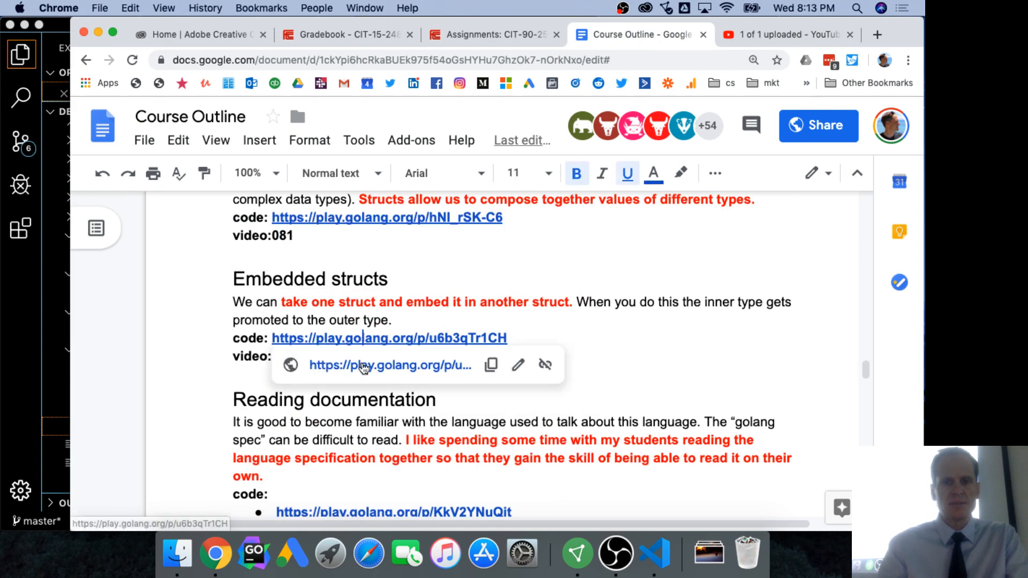
click(389, 365)
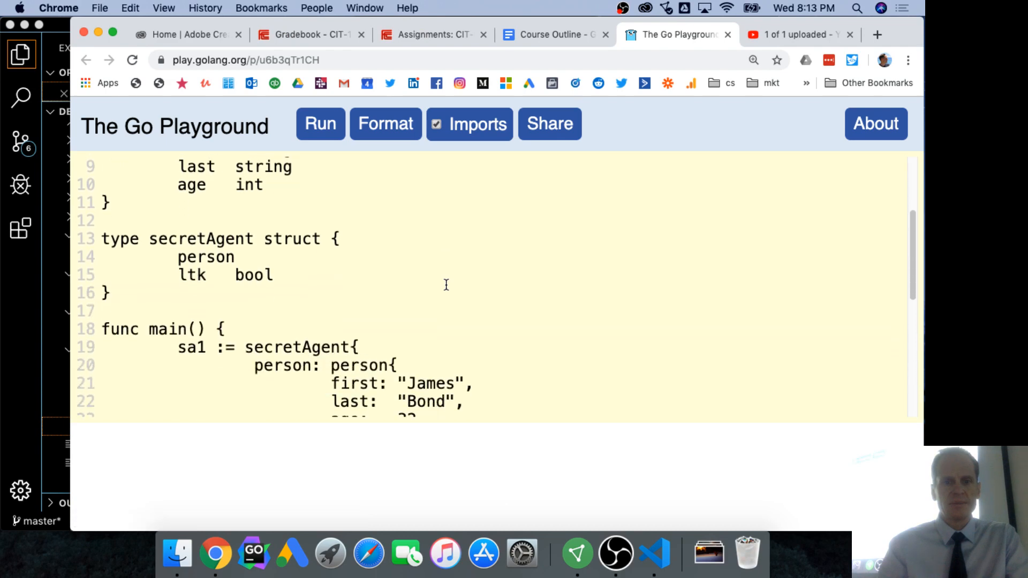
scroll(down, 3)
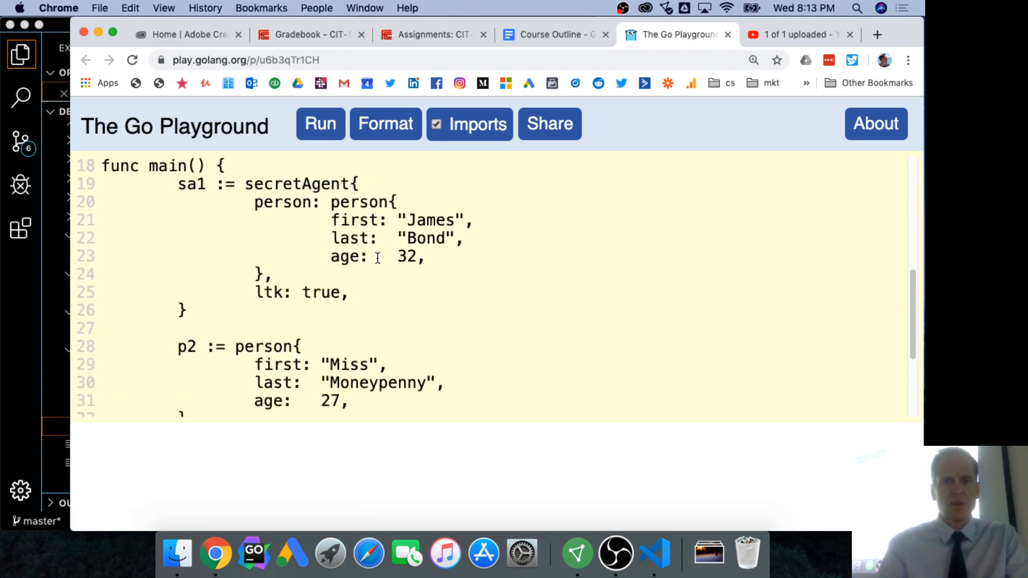
click(653, 552)
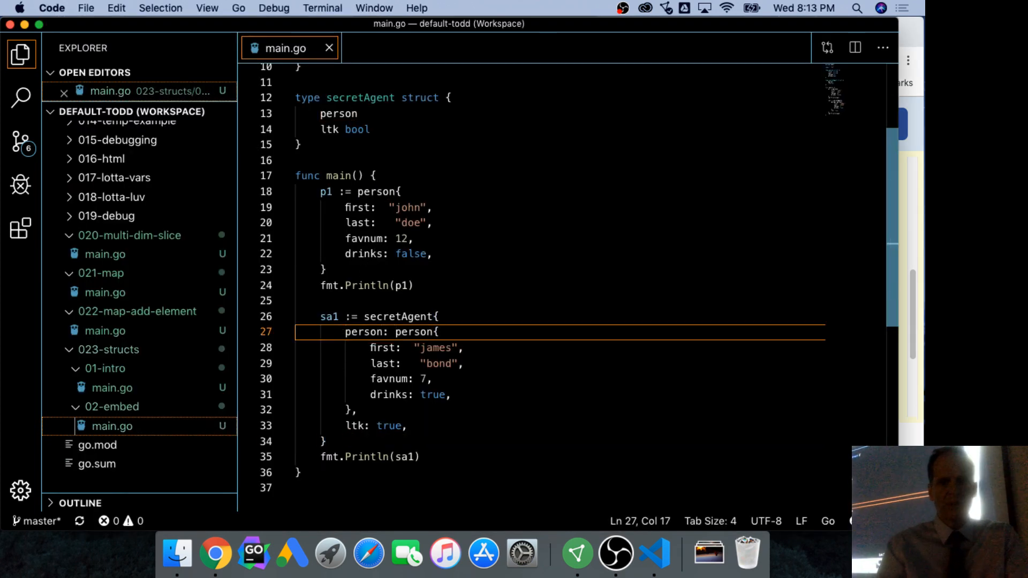
Step: Prefix the embedded person literal in sa1 with the field name person: to clear the error
click(325, 440)
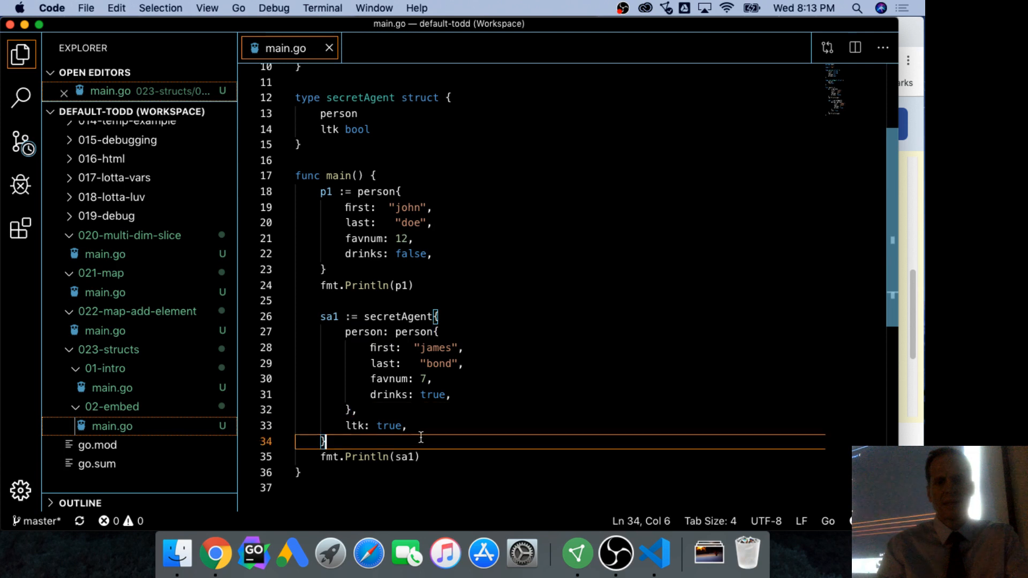
mouse_move(363, 331)
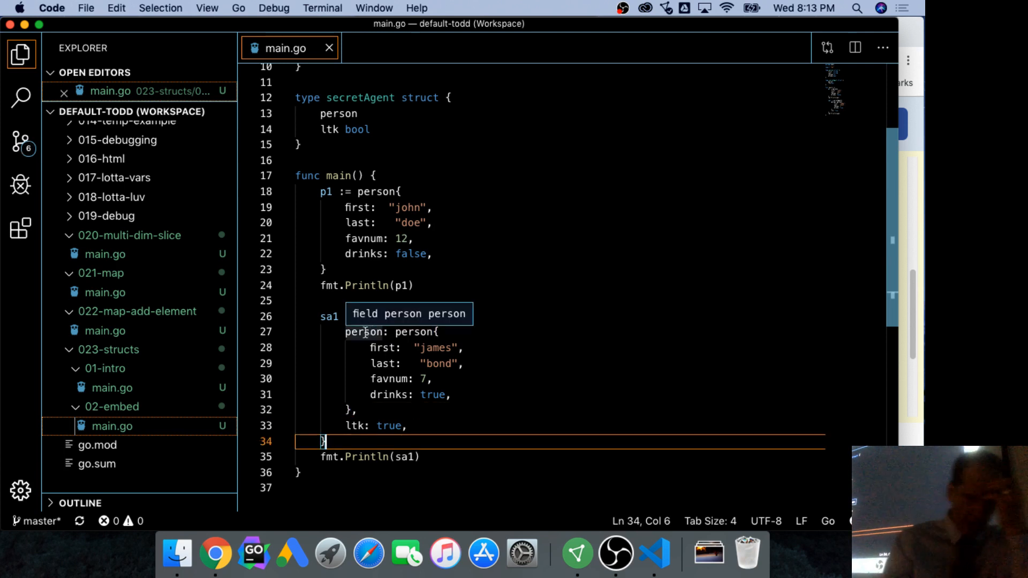
click(396, 394)
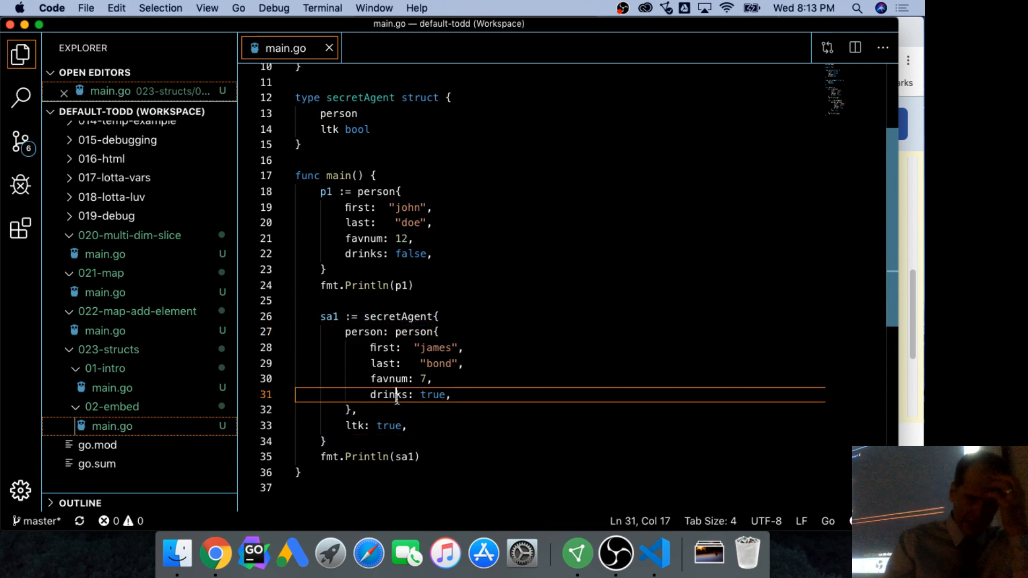
click(406, 425)
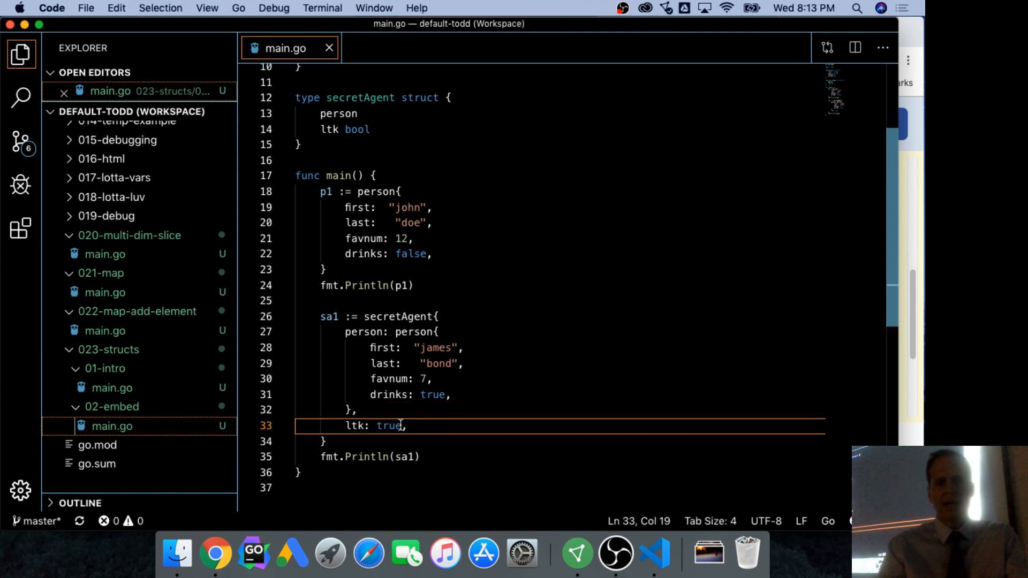
click(419, 456)
text(go run main.go)
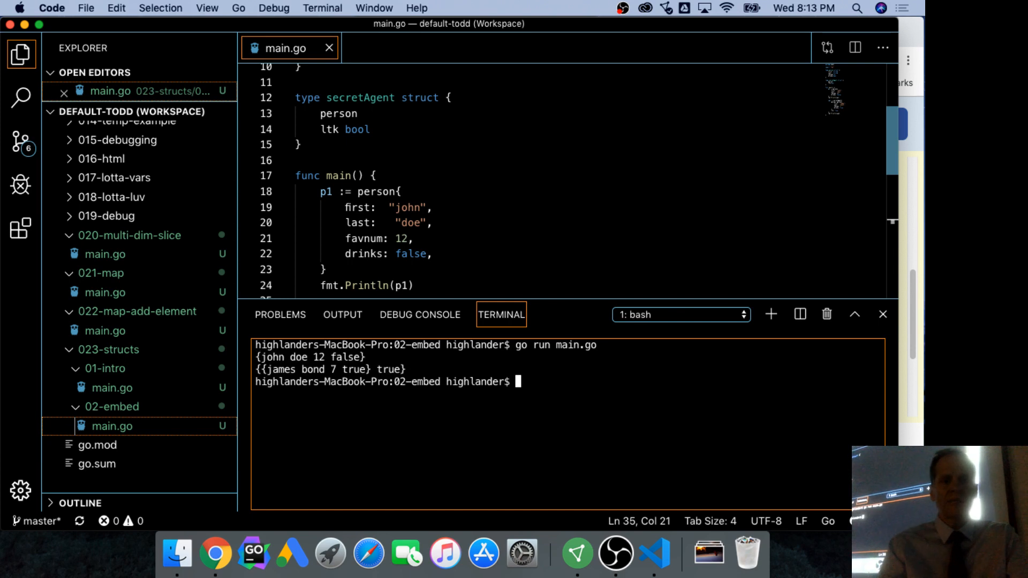
mouse_move(352, 450)
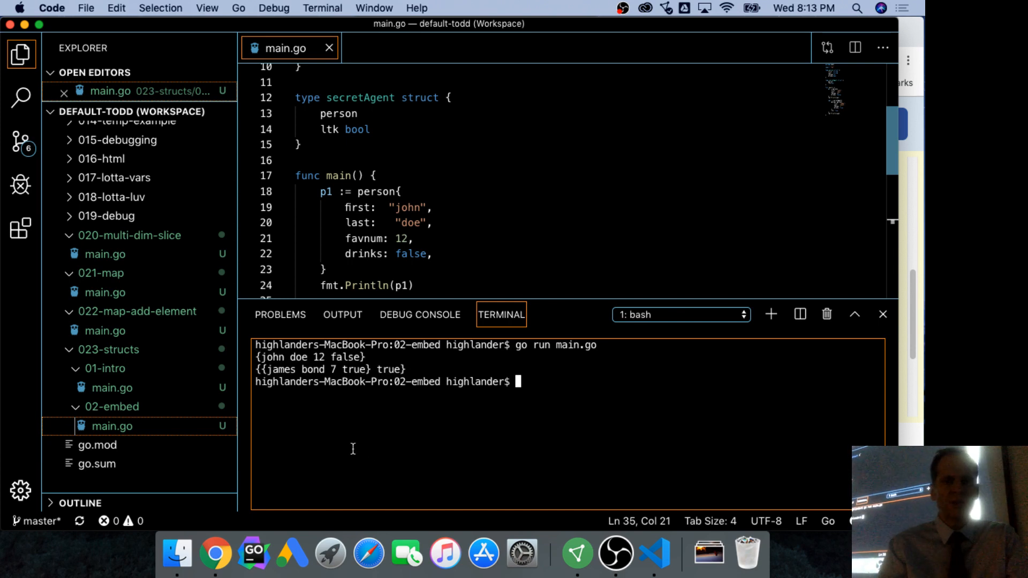
Step: Run main.go, check the {{james bond 7 true} true} output, then close the terminal
double_click(315, 369)
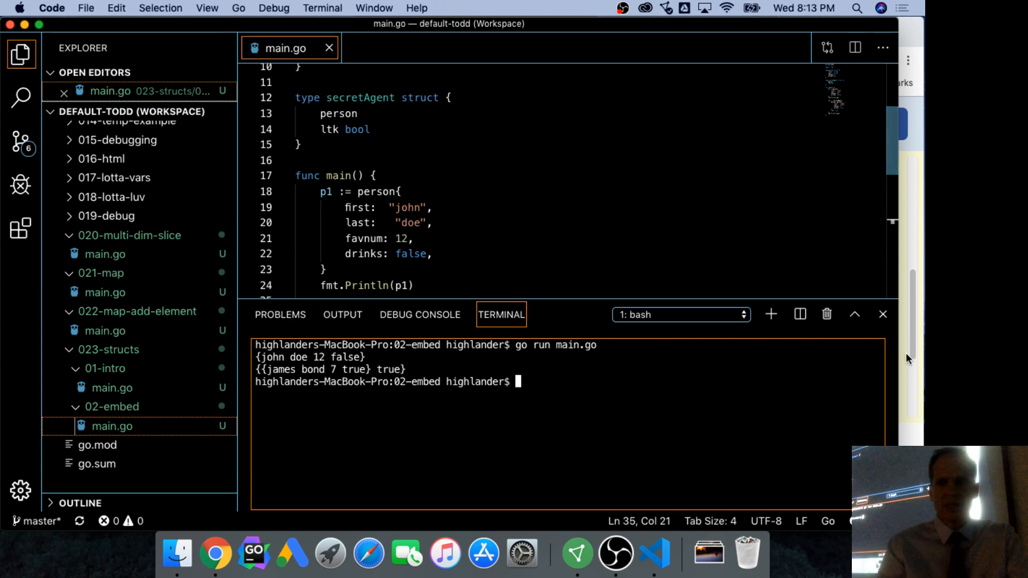
click(882, 314)
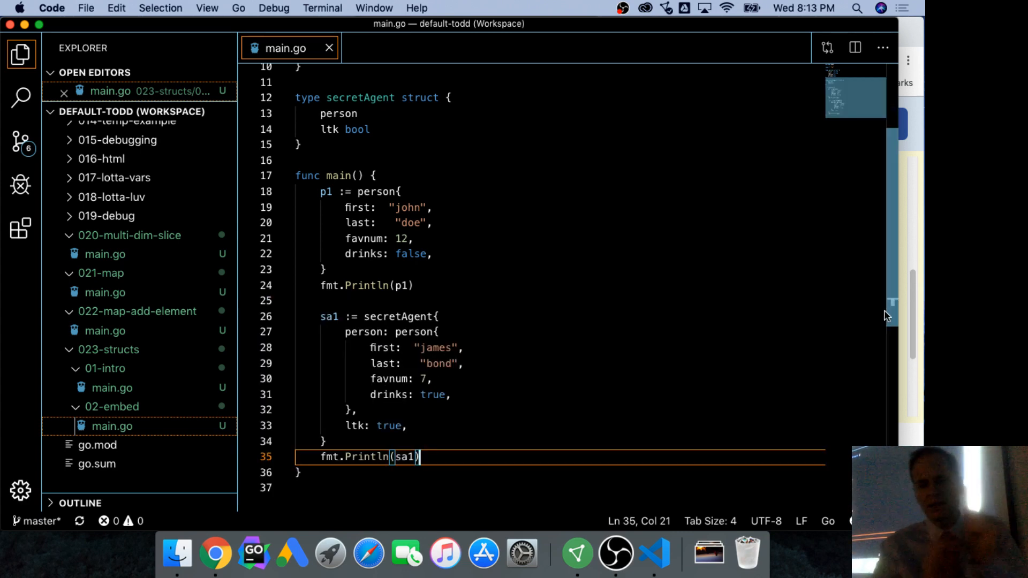